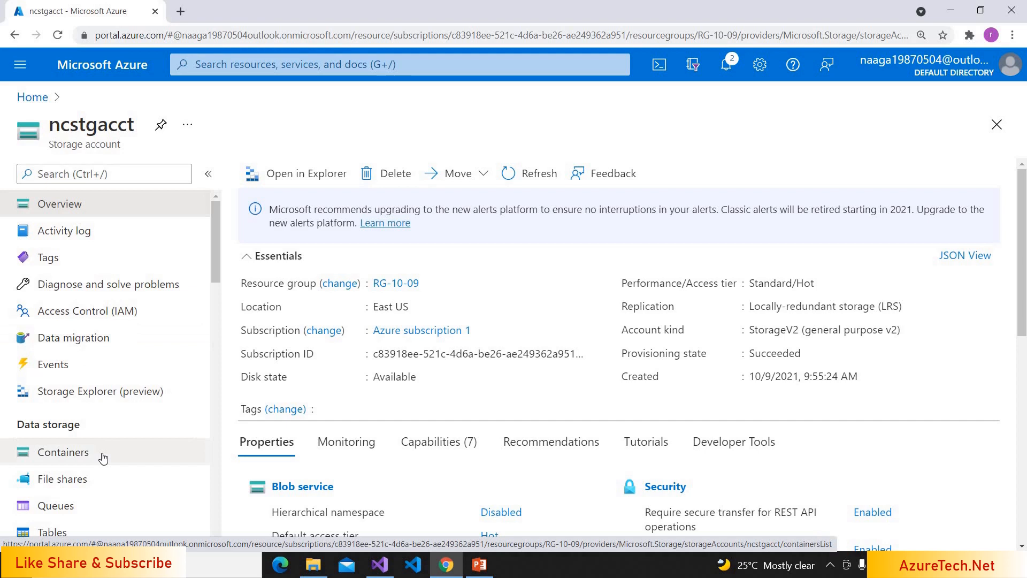
# - Reveal the ncstgacct access keys and copy key1's connection string
pyautogui.click(63, 452)
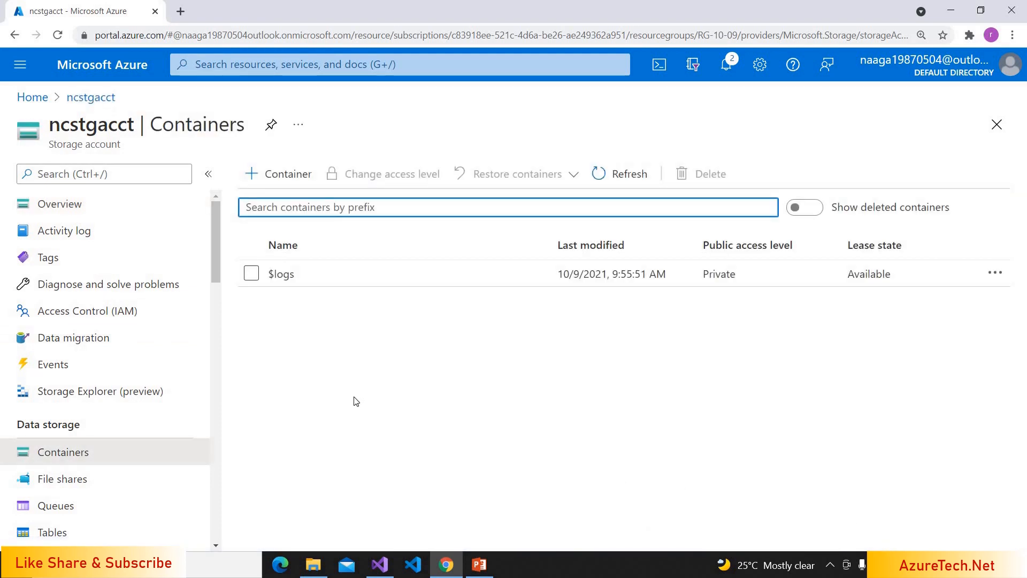
pyautogui.moveTo(160, 383)
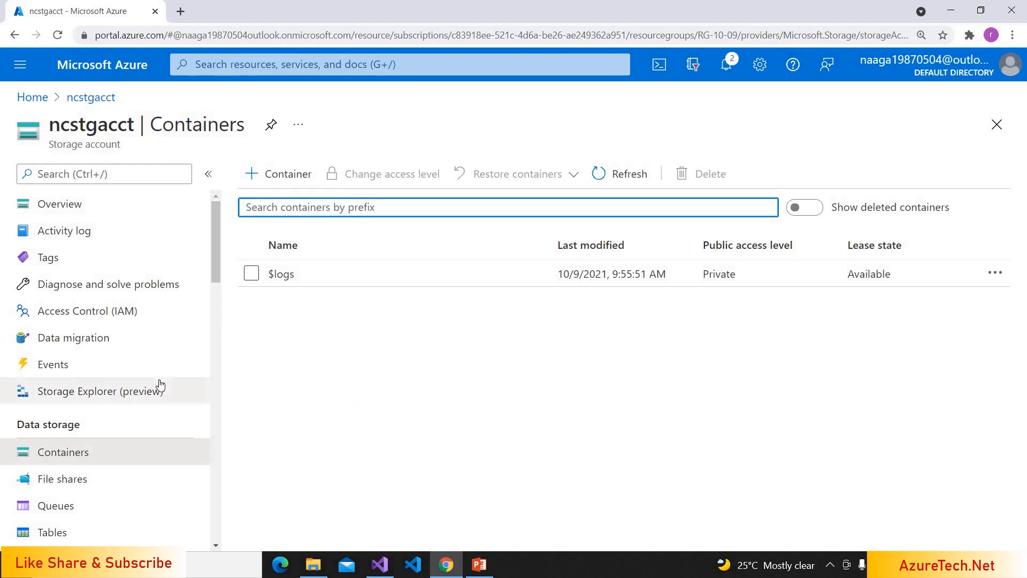
pyautogui.scroll(-3)
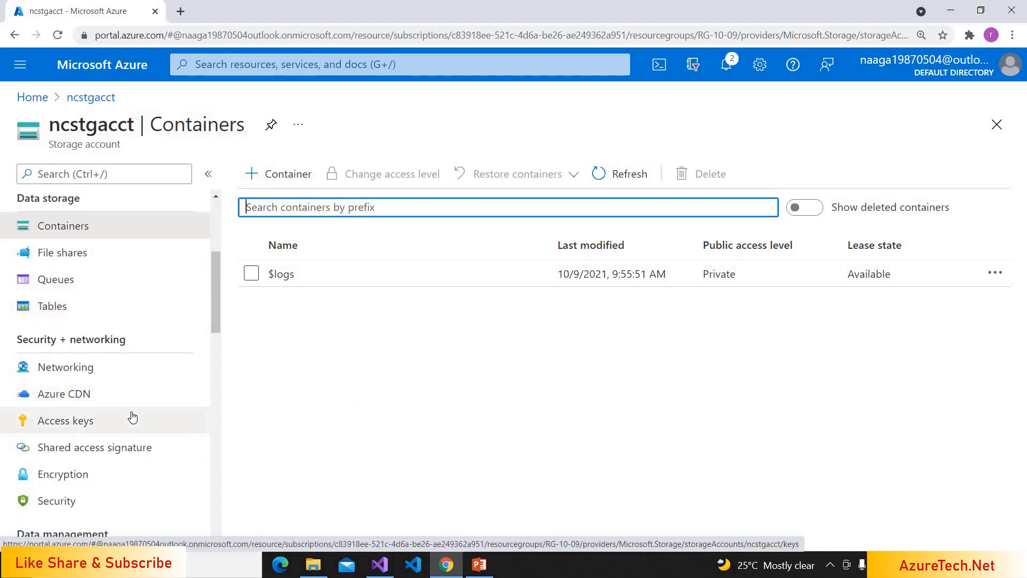
pyautogui.click(66, 420)
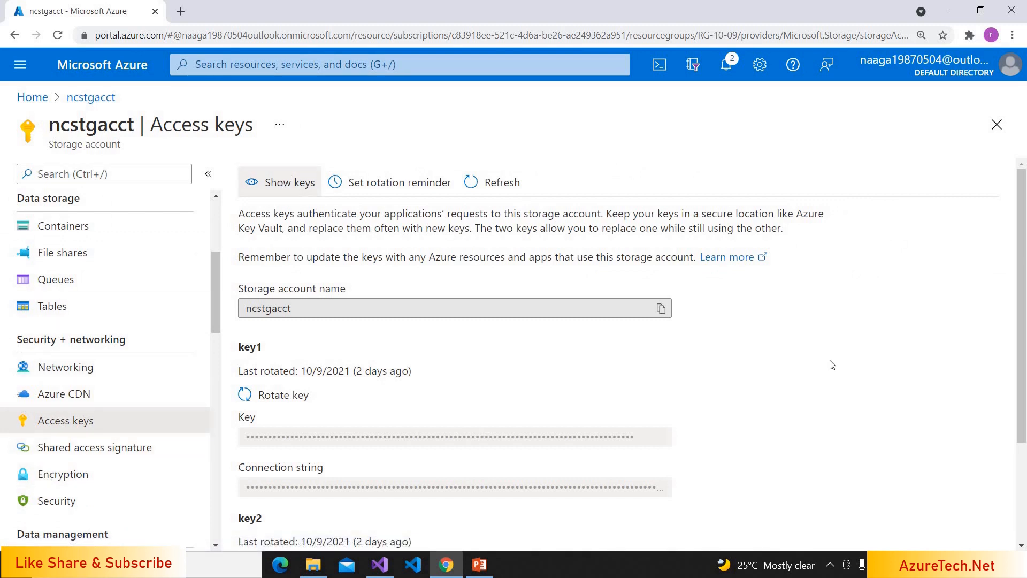
pyautogui.click(280, 182)
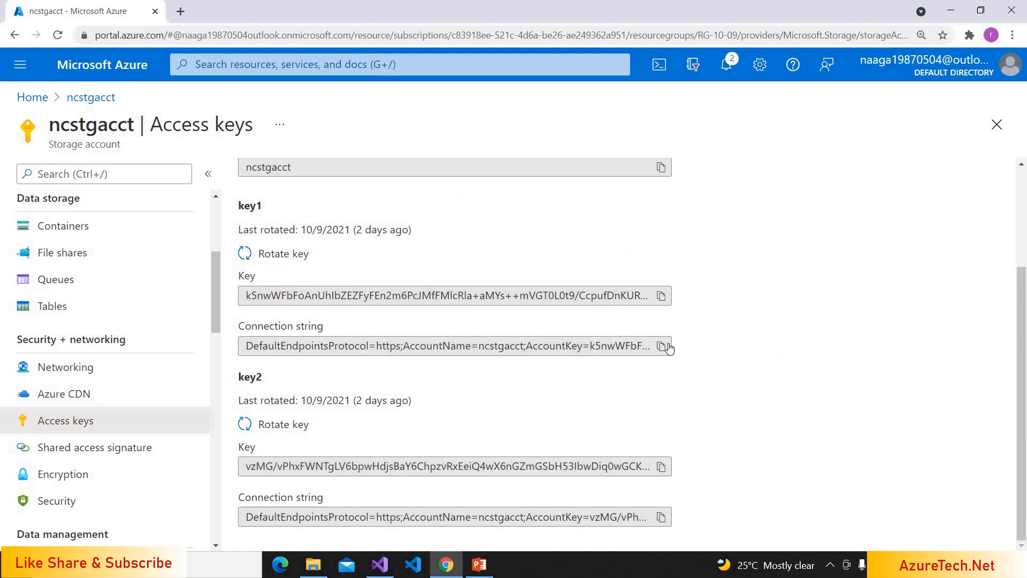
pyautogui.click(660, 346)
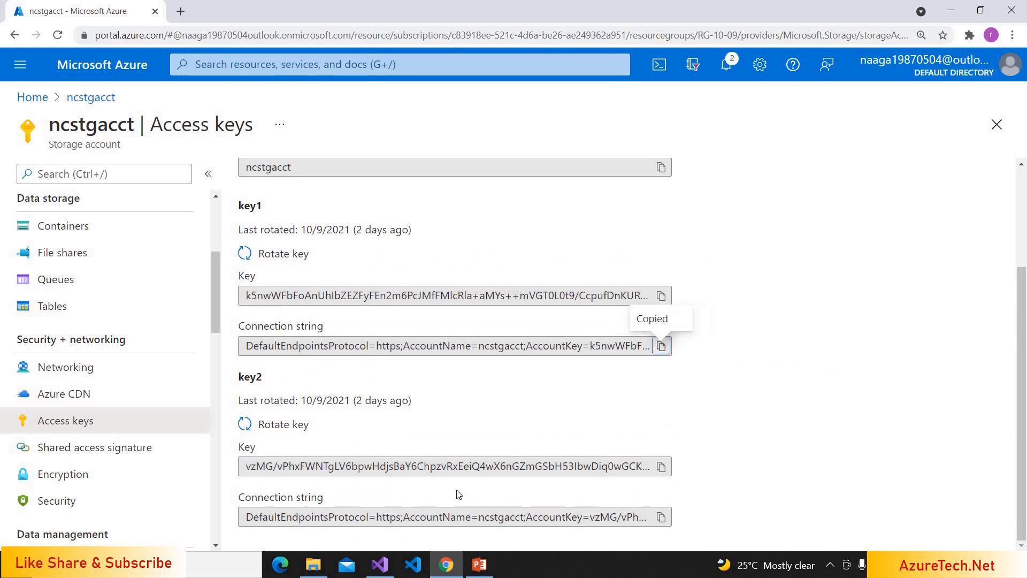
# - Add static connectionString and containerName = "democontainer" fields to the Program class
pyautogui.click(379, 564)
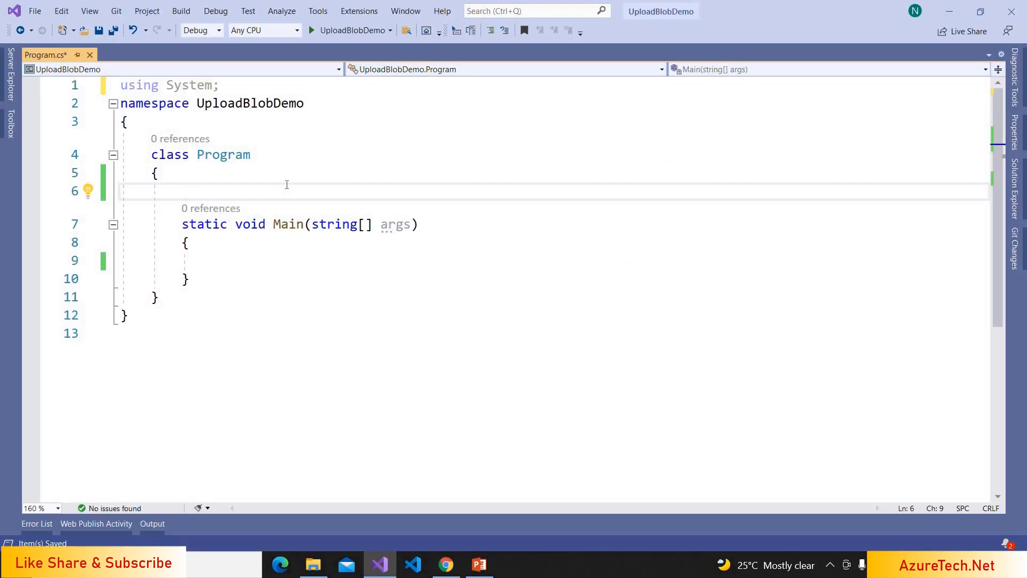
pyautogui.write('stat')
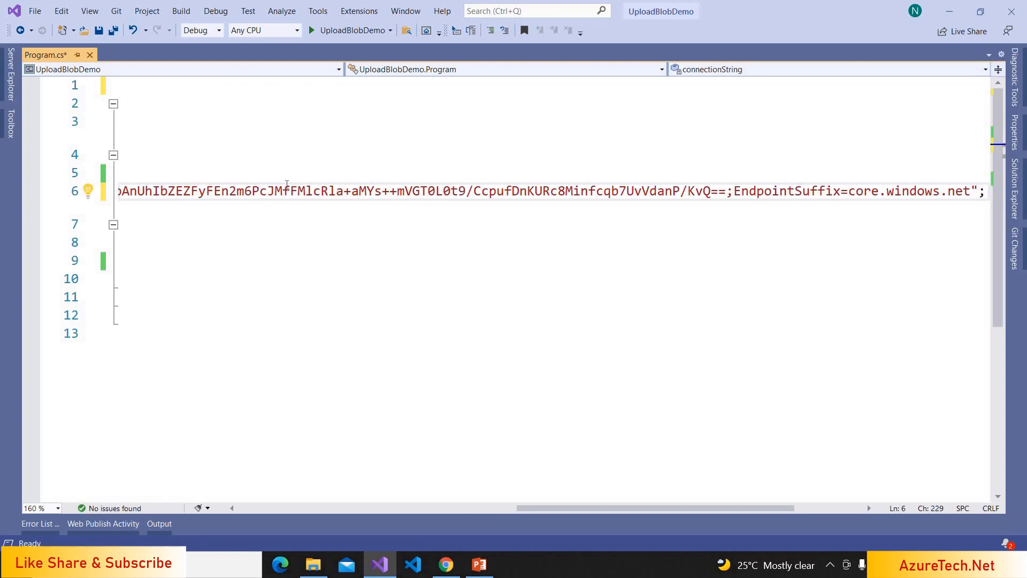
pyautogui.write('static')
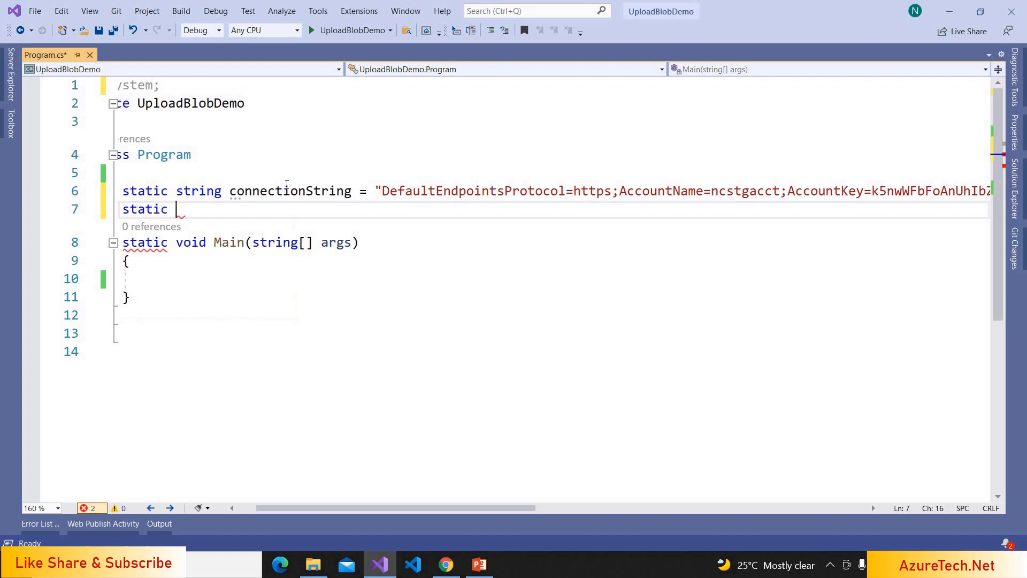
pyautogui.write('string container')
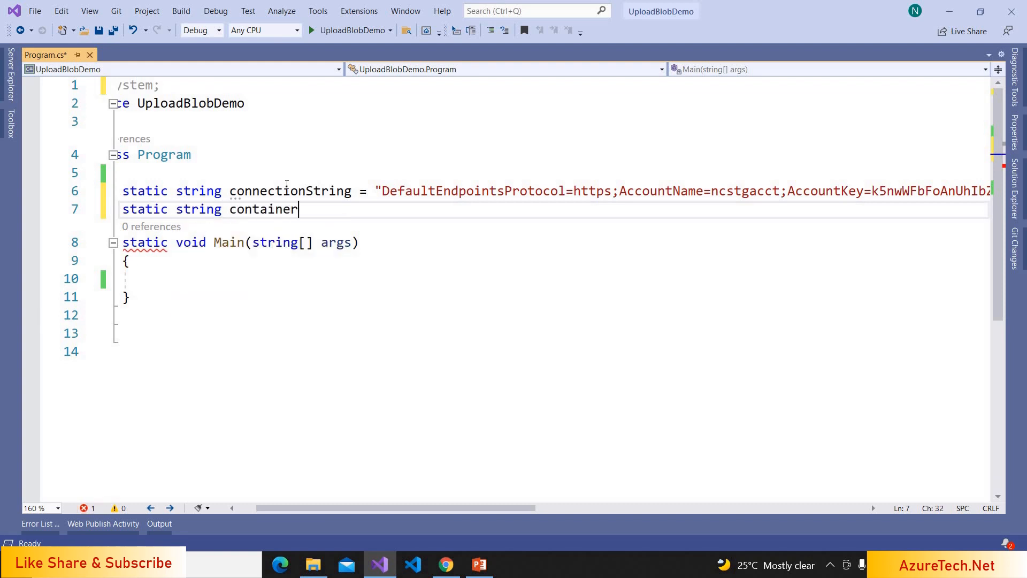
pyautogui.write('Name =')
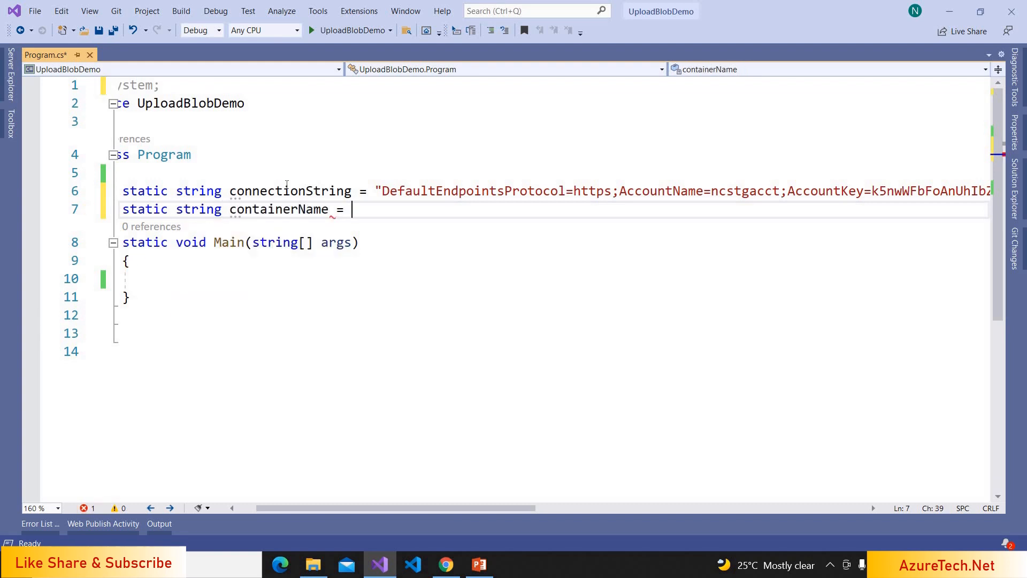
pyautogui.write('"democontain')
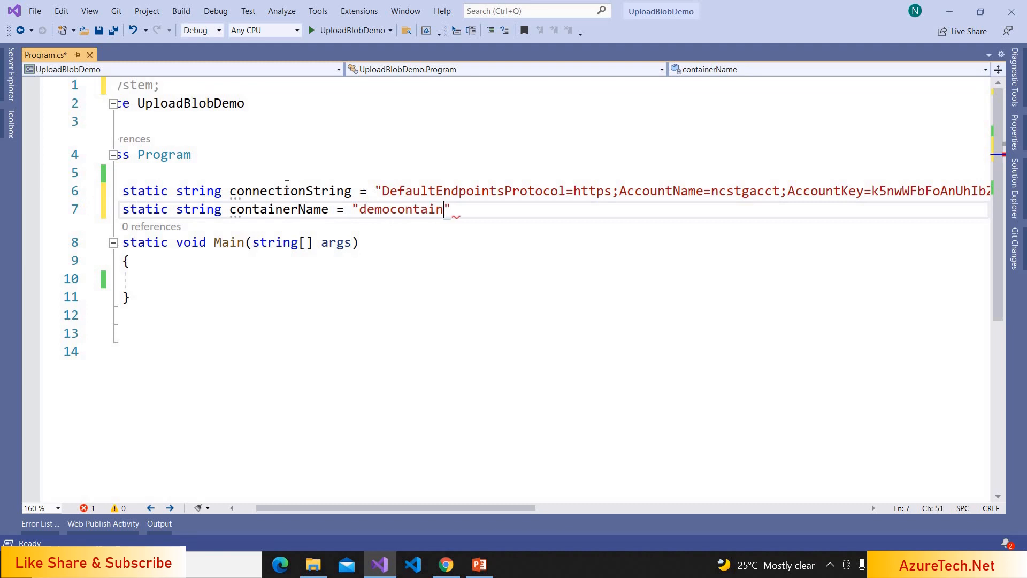
pyautogui.write('er";')
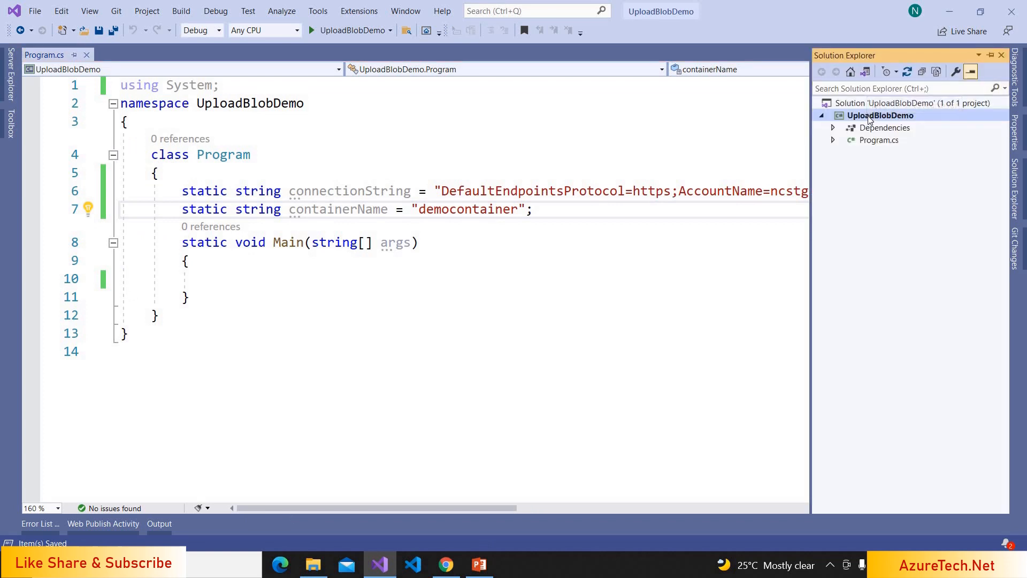
# - Install the Azure.Storage.Blobs NuGet package into UploadBlobDemo, accepting its license terms
pyautogui.rightClick(882, 116)
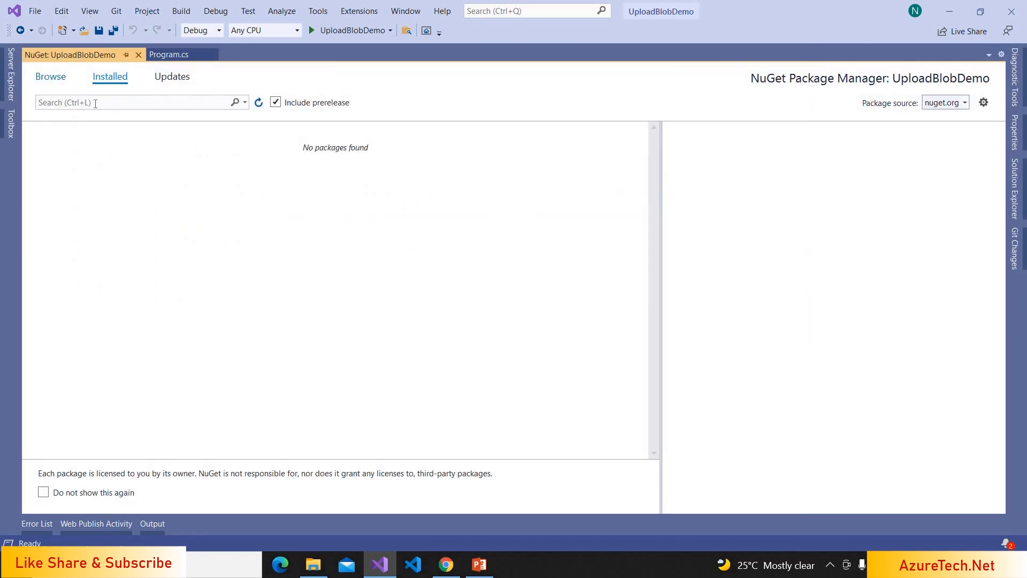
pyautogui.write('storage')
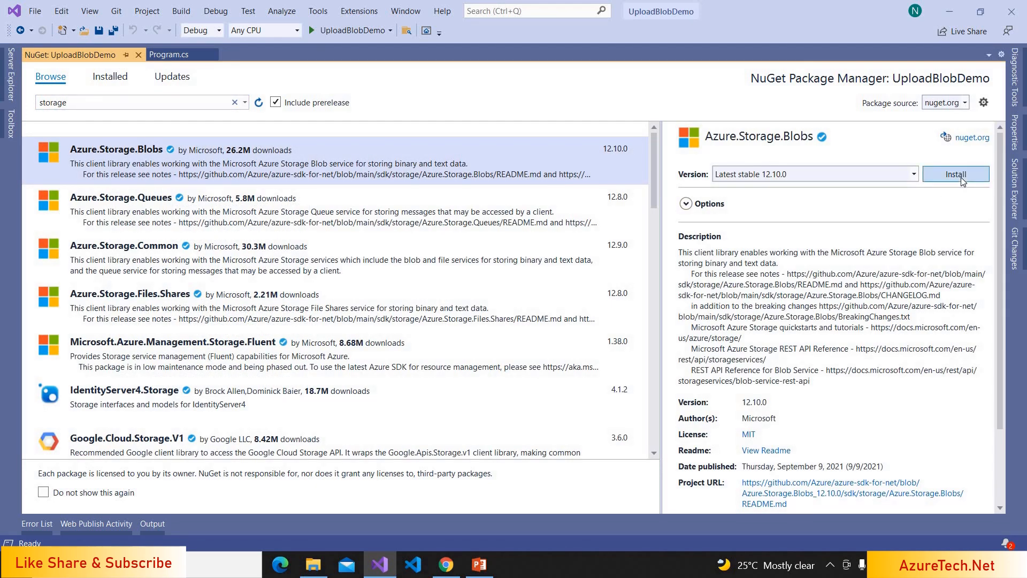
pyautogui.click(955, 173)
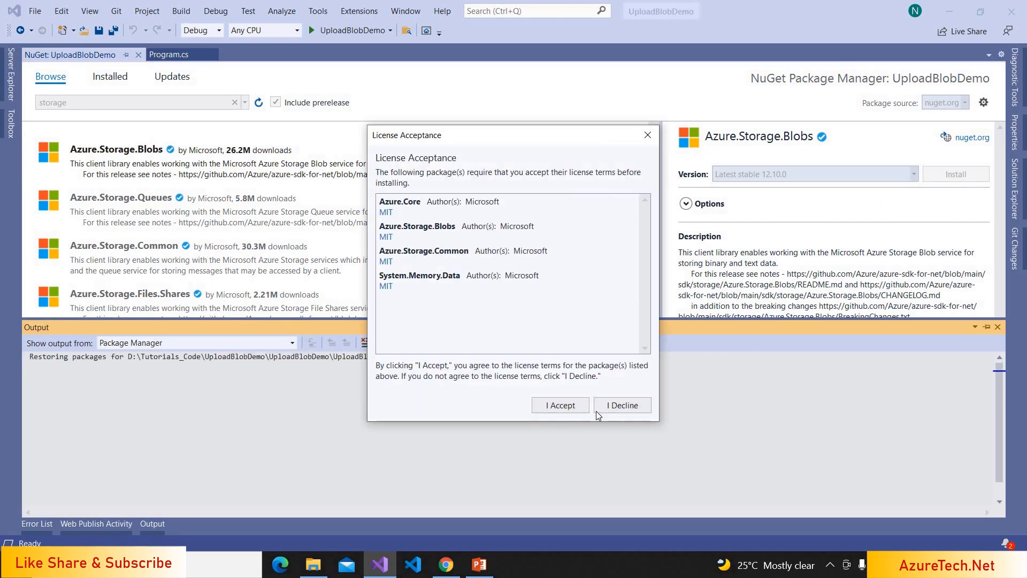
pyautogui.click(561, 405)
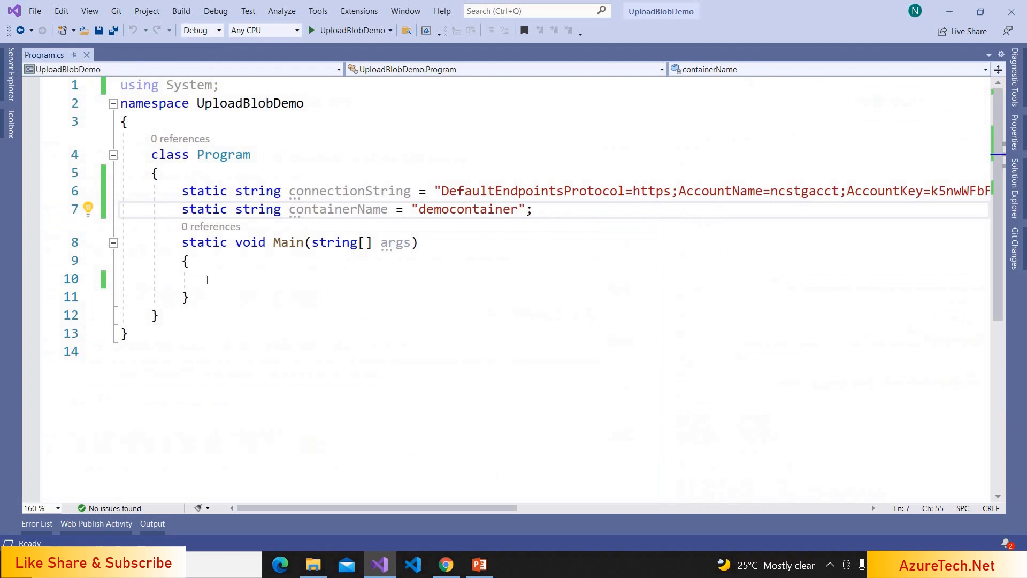
# - Create a BlobServiceClient from connectionString, importing the Azure.Storage.Blobs namespace
pyautogui.write('B')
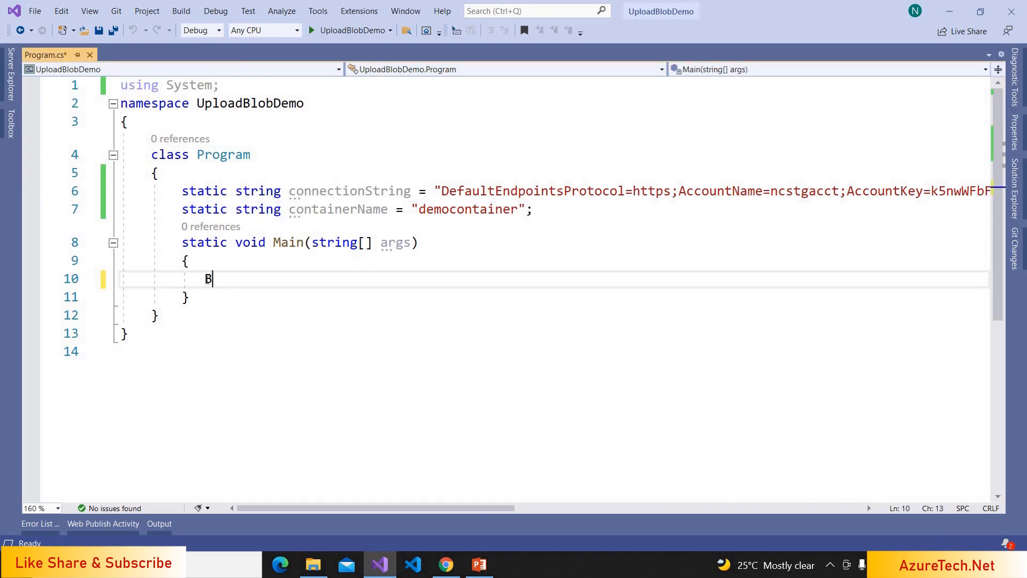
pyautogui.write('lobServ')
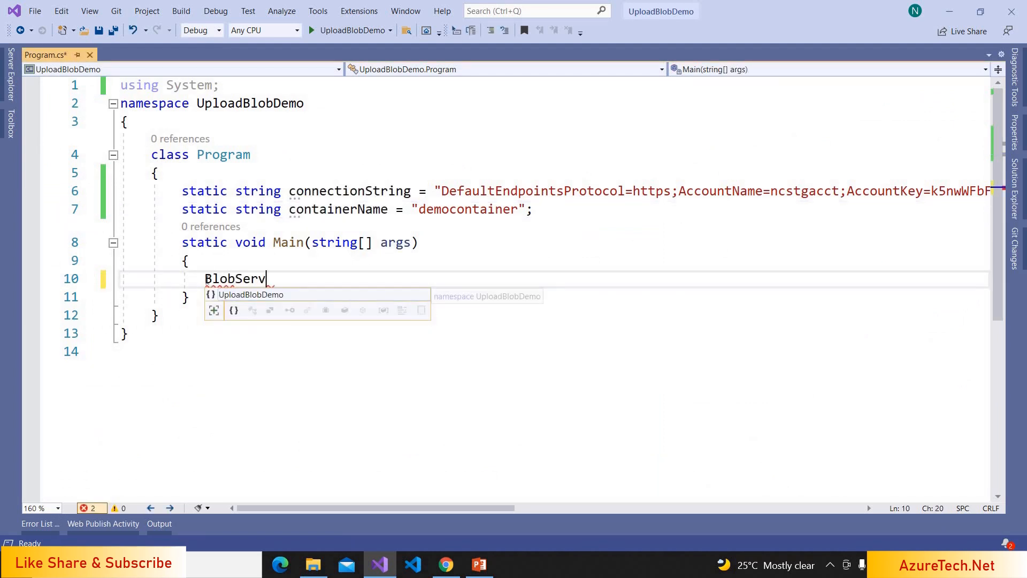
pyautogui.write('iceCLient')
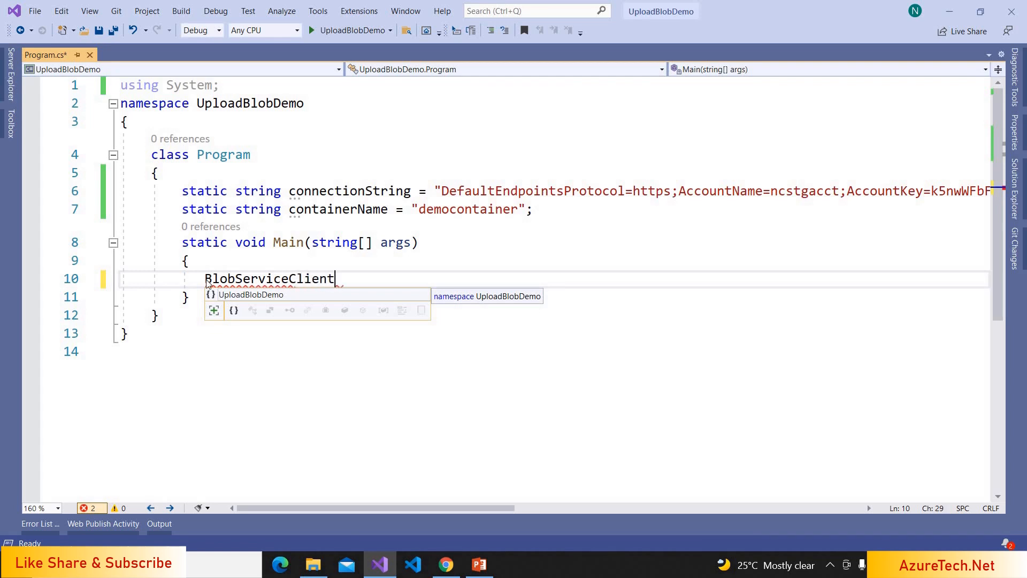
pyautogui.click(90, 280)
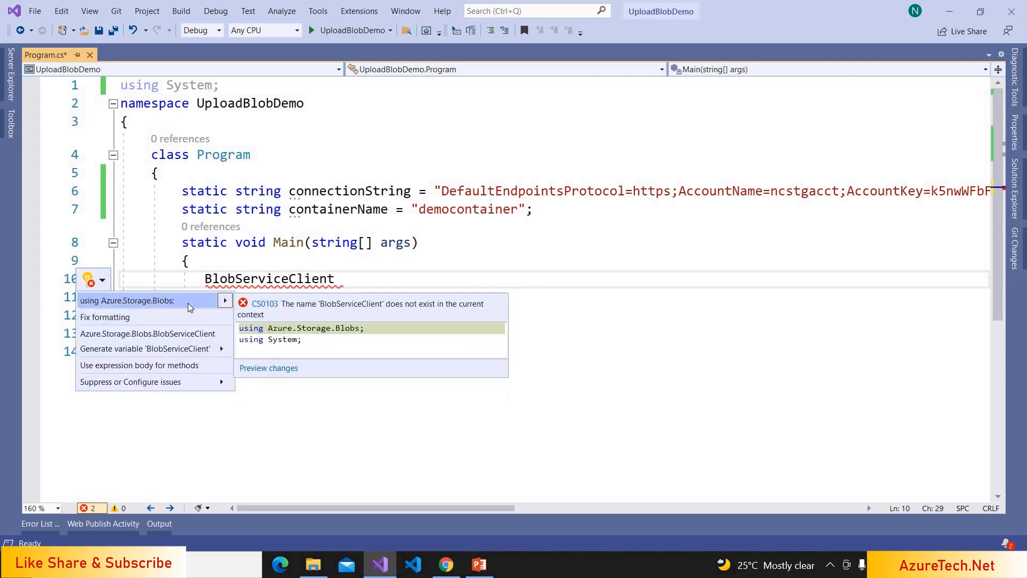
pyautogui.click(126, 300)
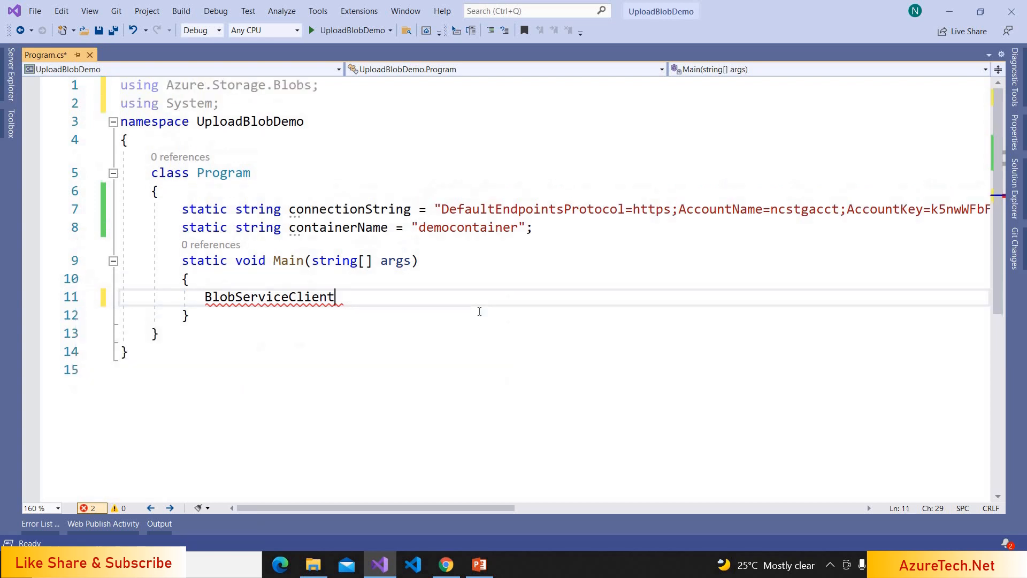
pyautogui.write('blobServiceClient')
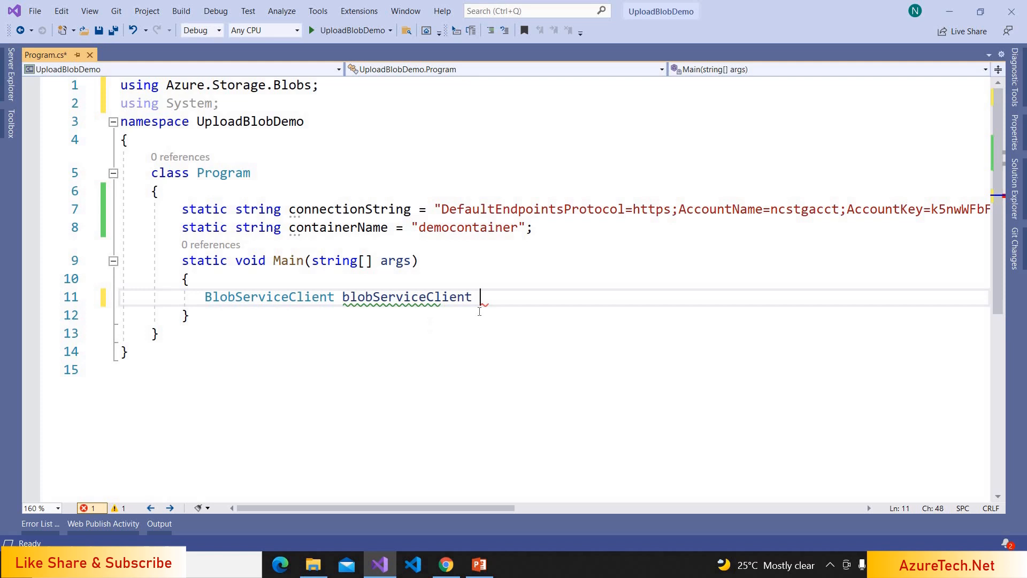
pyautogui.write('= new BlobServiceClient(connectionString);')
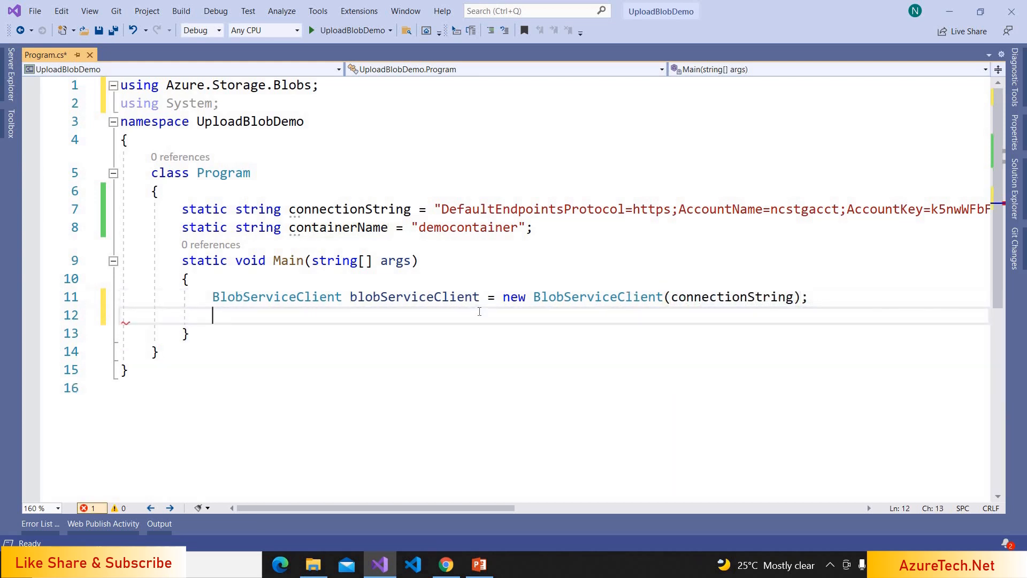
# - Create containerClient with CreateBlobContainer(containerName), then check the files in C:\Temp
pyautogui.write('Bl')
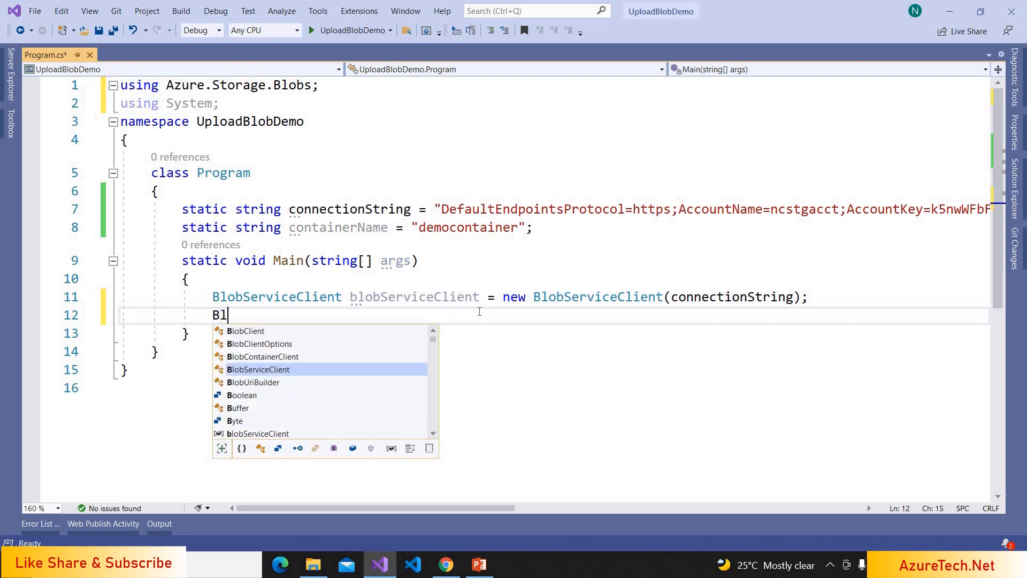
pyautogui.write('BlobContainerClient')
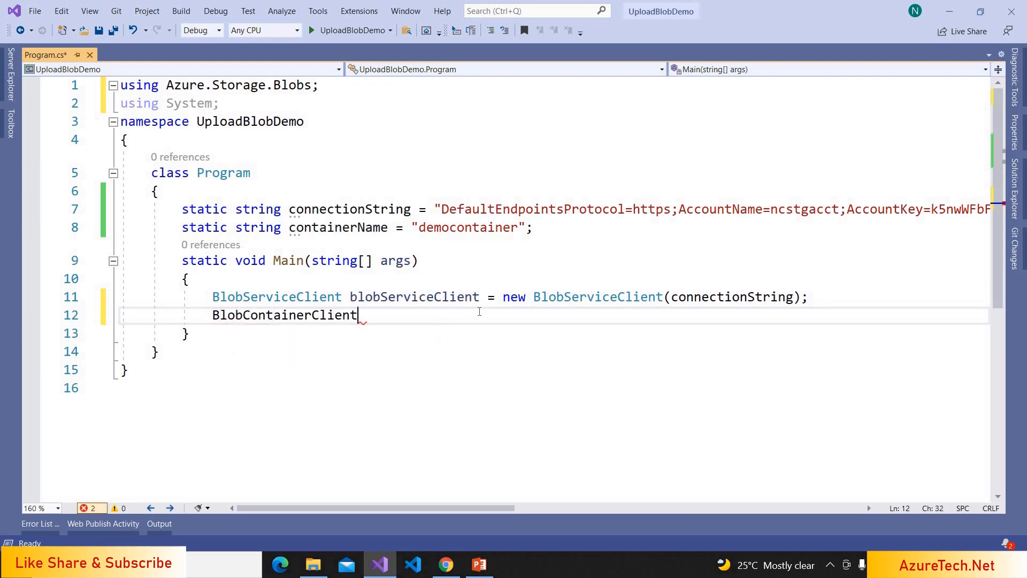
pyautogui.write('containerClient=')
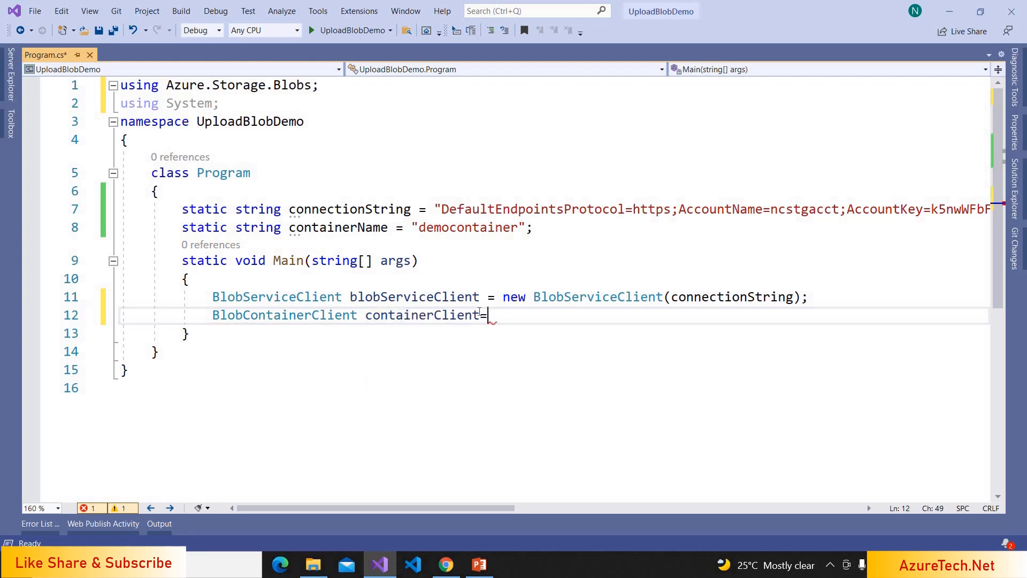
pyautogui.write('blobServiceClient')
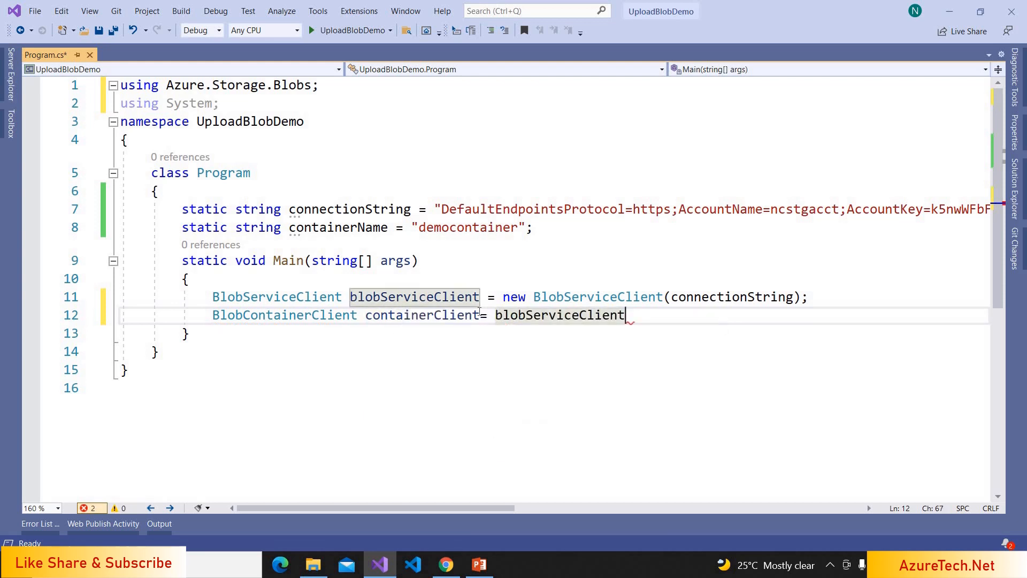
pyautogui.write('.CreateBlobContainer();')
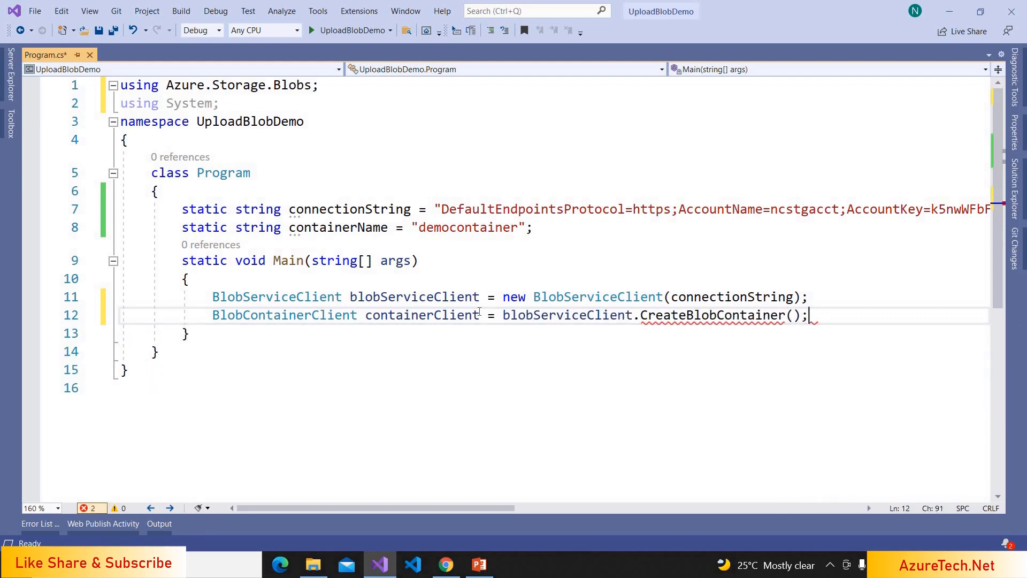
pyautogui.press('BackSpace')
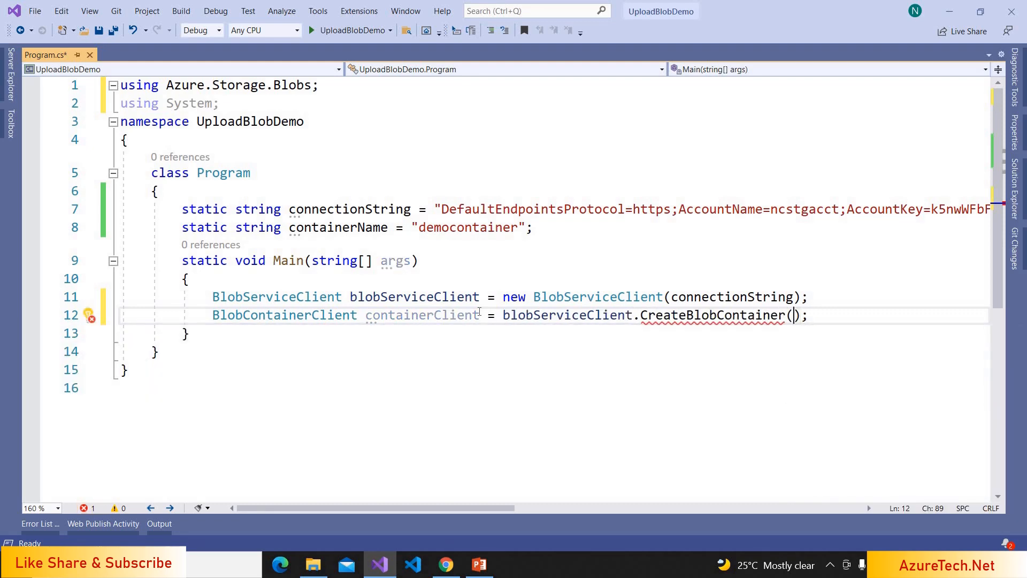
pyautogui.write('conta')
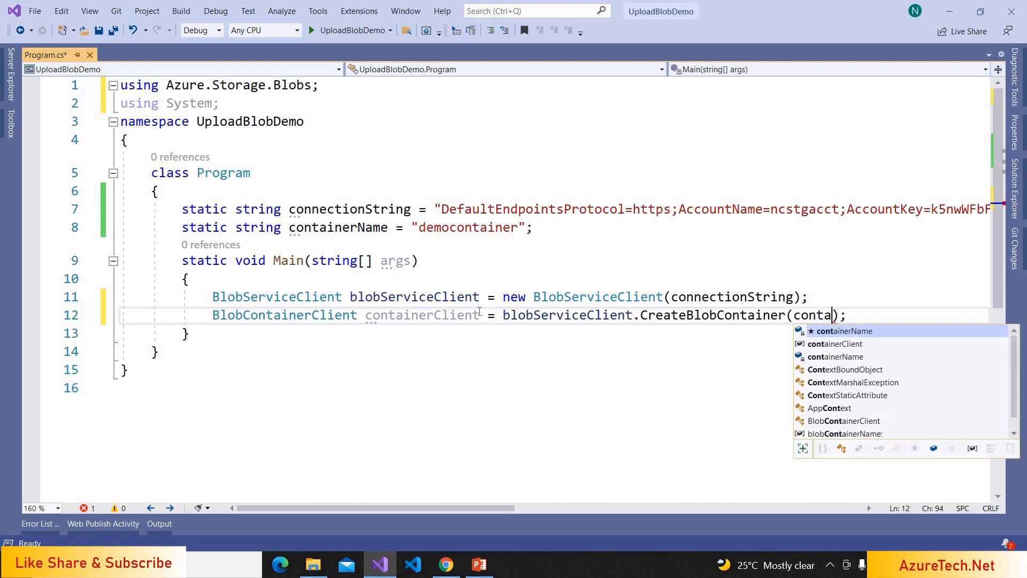
pyautogui.press('Enter')
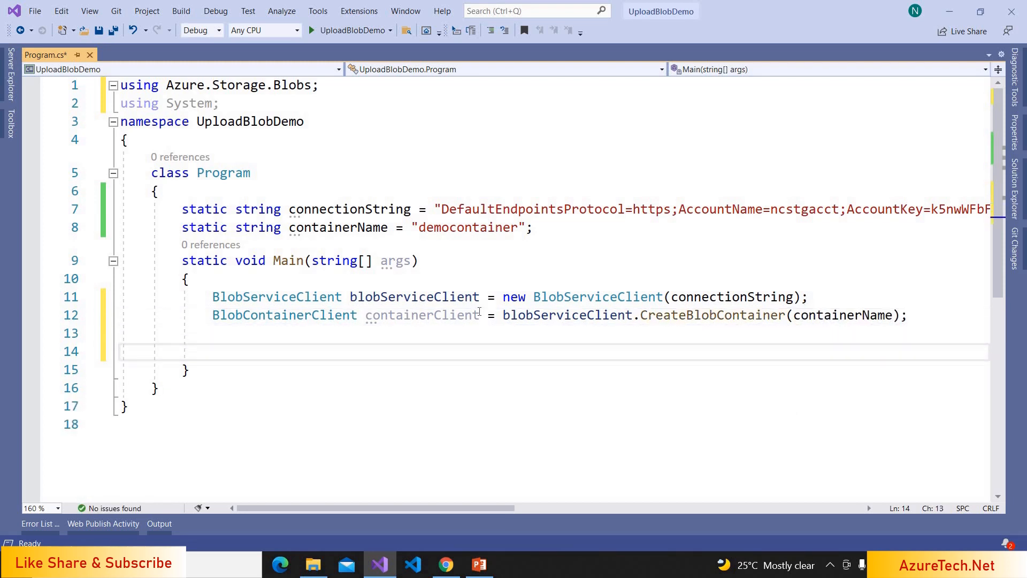
pyautogui.click(313, 565)
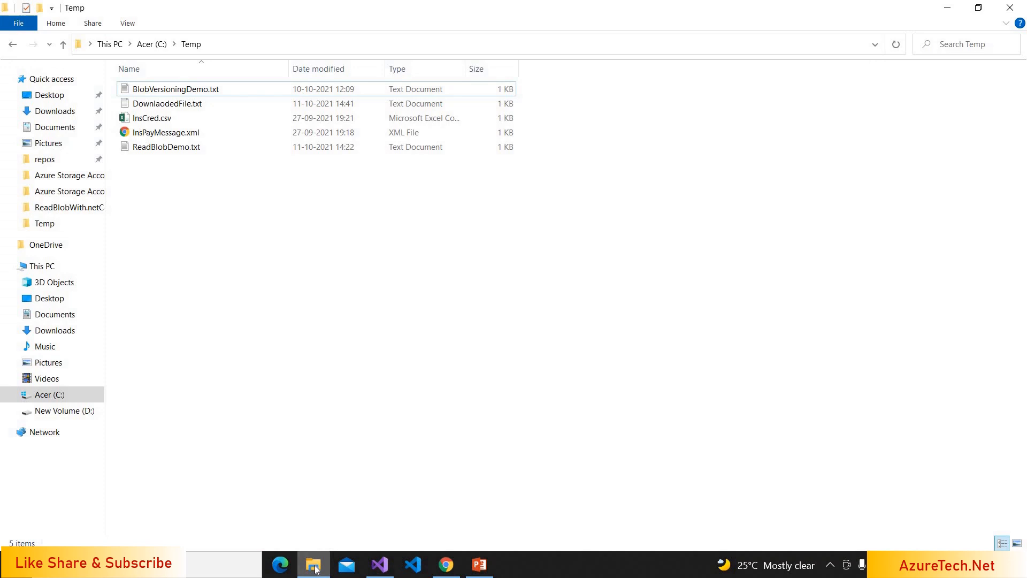
pyautogui.moveTo(317, 66)
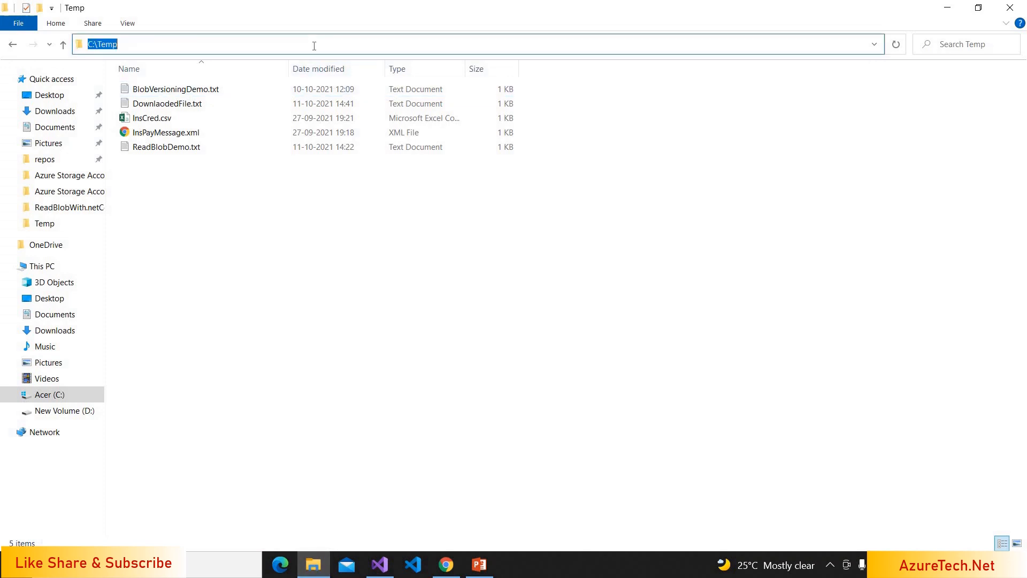
pyautogui.click(379, 563)
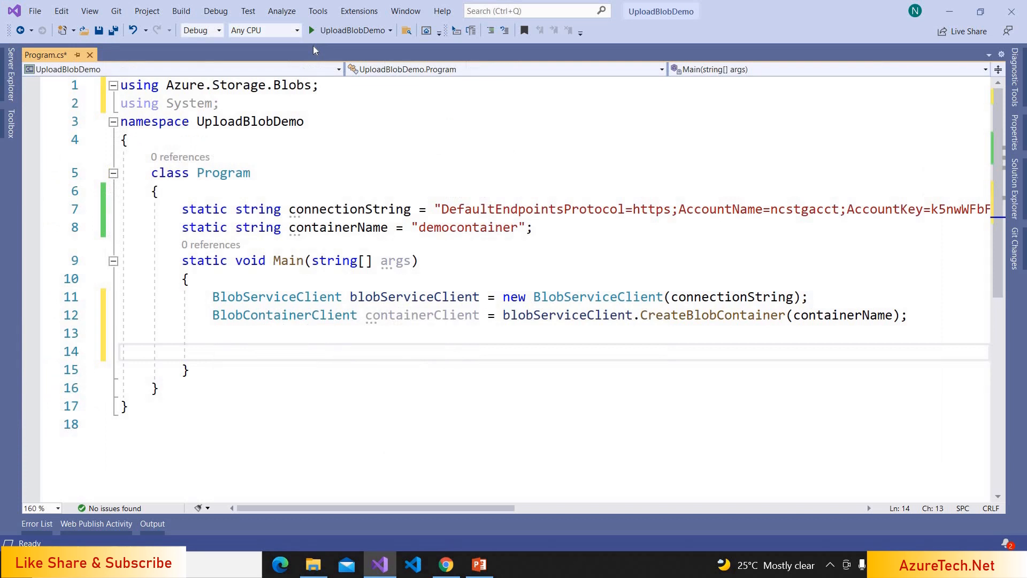
# - Store the C:\Temp file paths in files using Directory.GetFiles
pyautogui.write('var files')
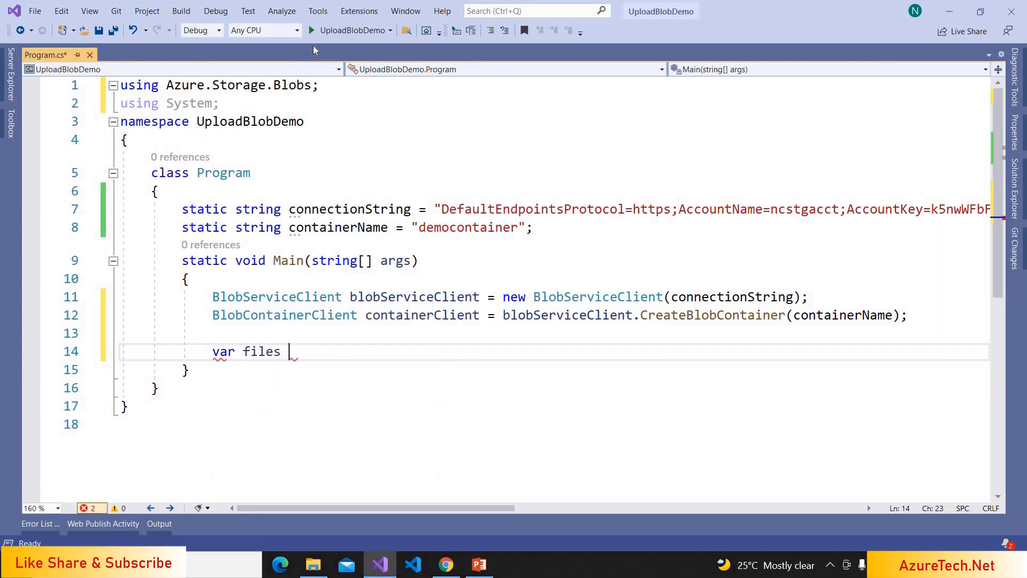
pyautogui.write('= Direc')
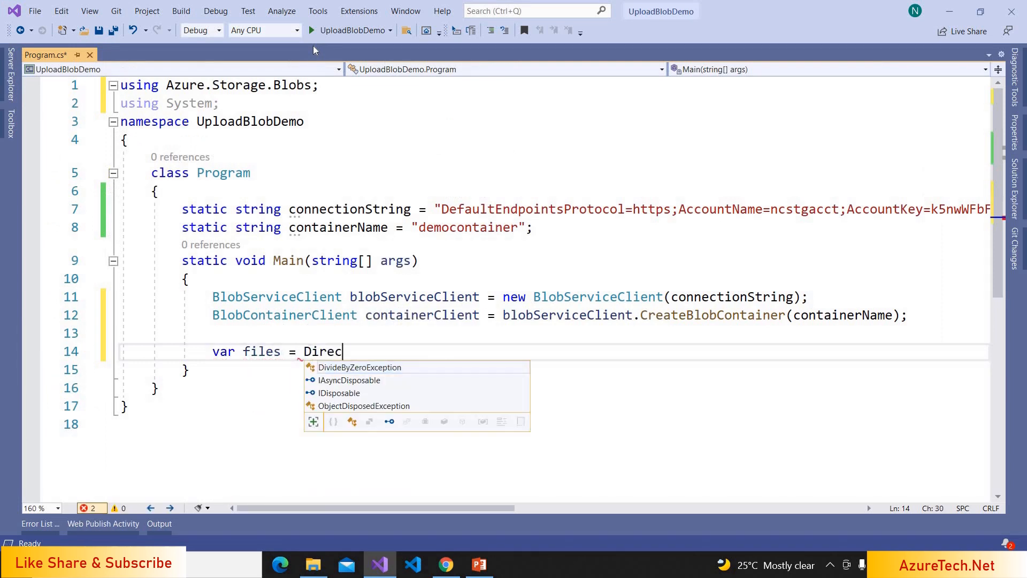
pyautogui.write('tory.GetFiles("')
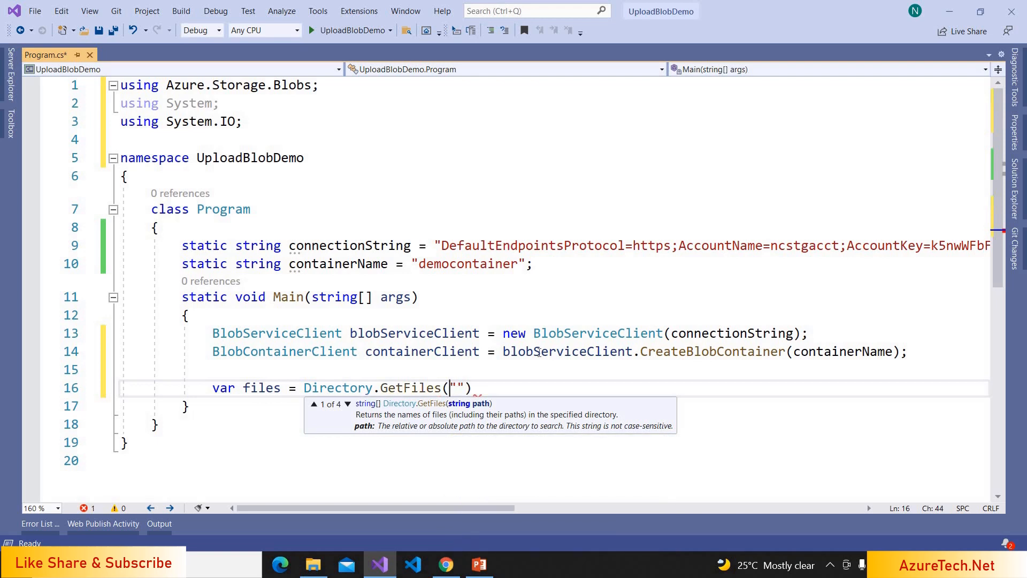
pyautogui.write('@"C:\\Temp')
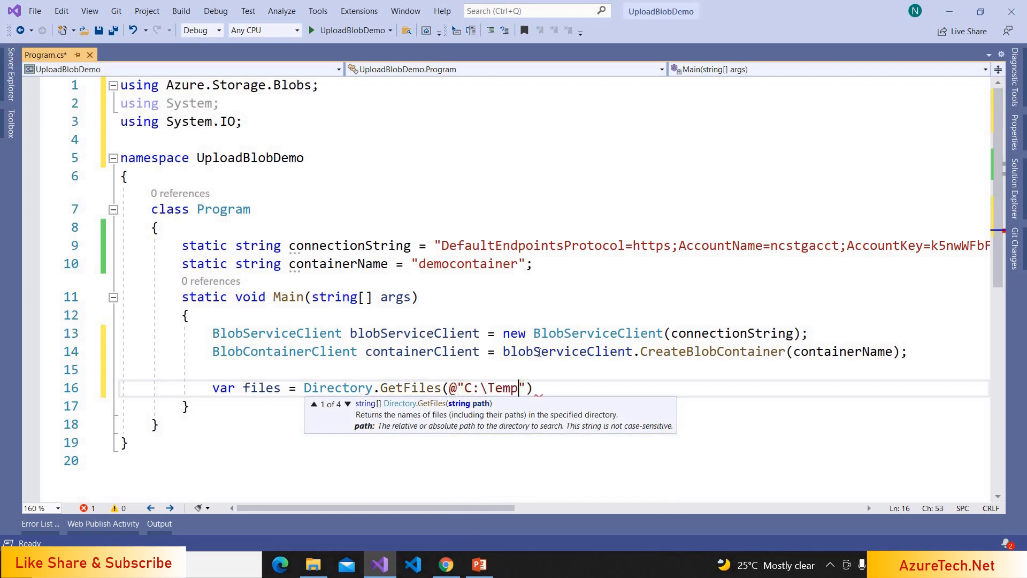
pyautogui.write(');')
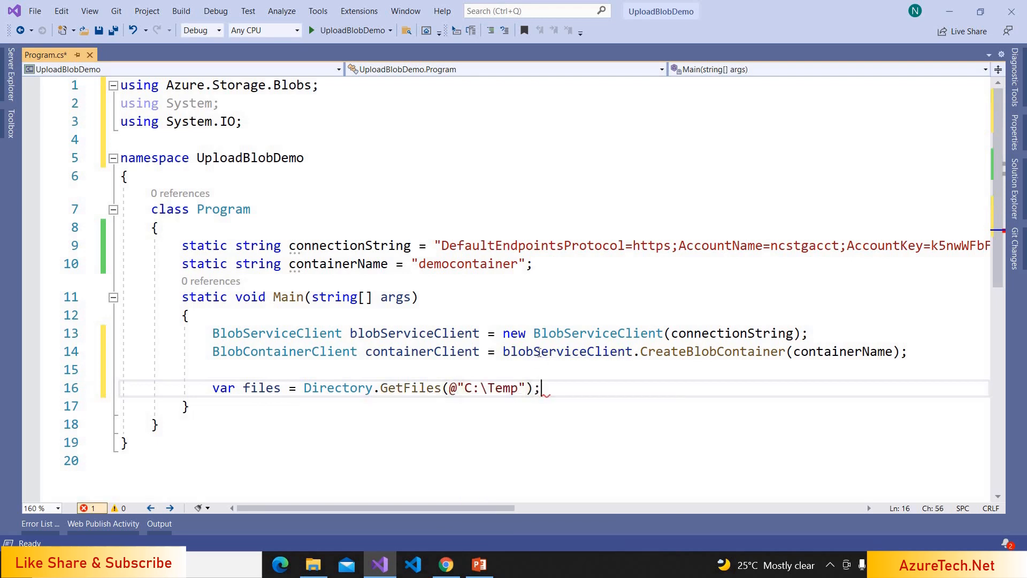
# - Add a foreach(var file in files) loop and start a containerClient.UploadBlob call inside
pyautogui.write('foreach()')
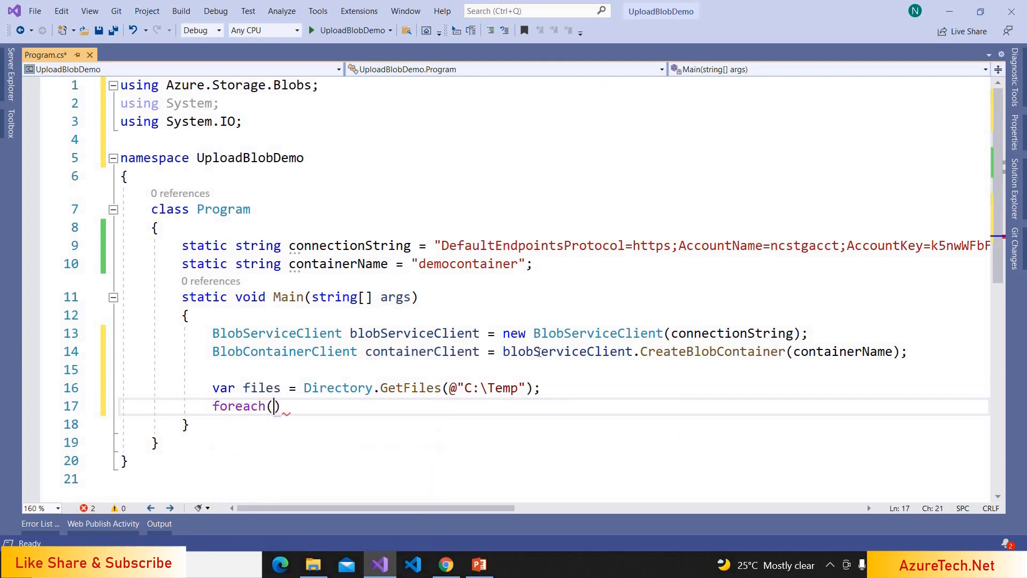
pyautogui.write('var file in files')
pyautogui.write('{ }')
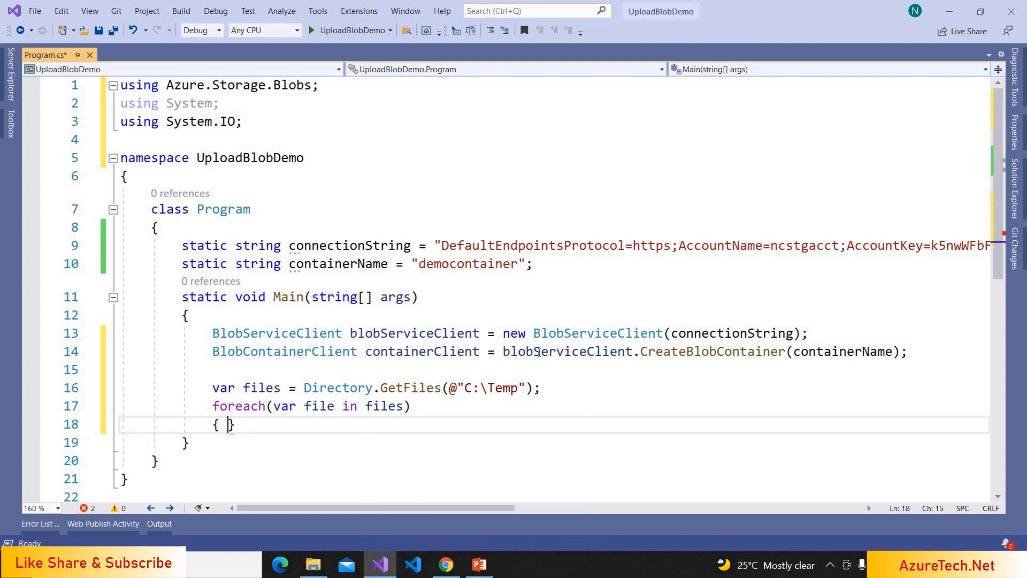
pyautogui.press('enter')
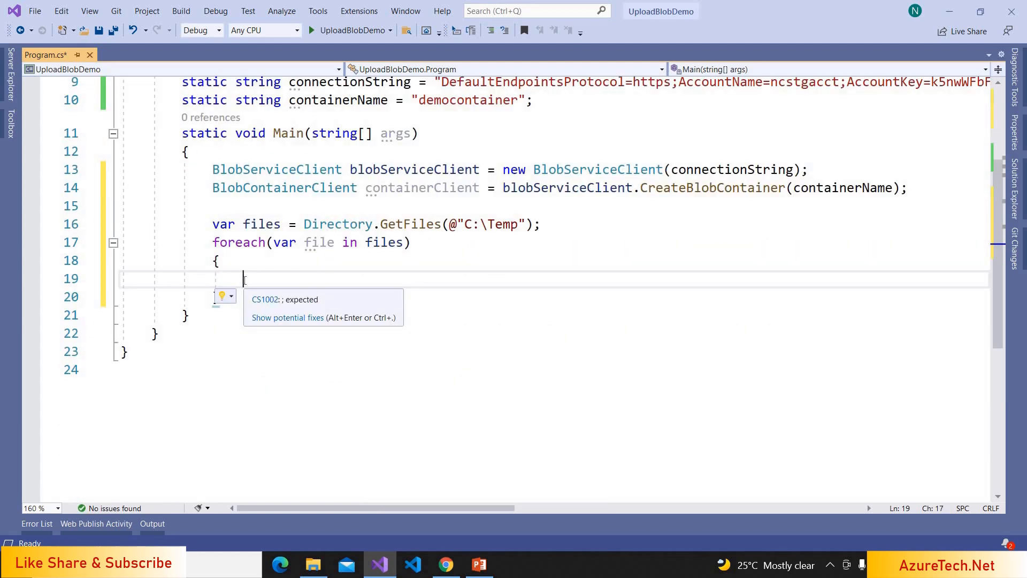
pyautogui.write('containerClient.')
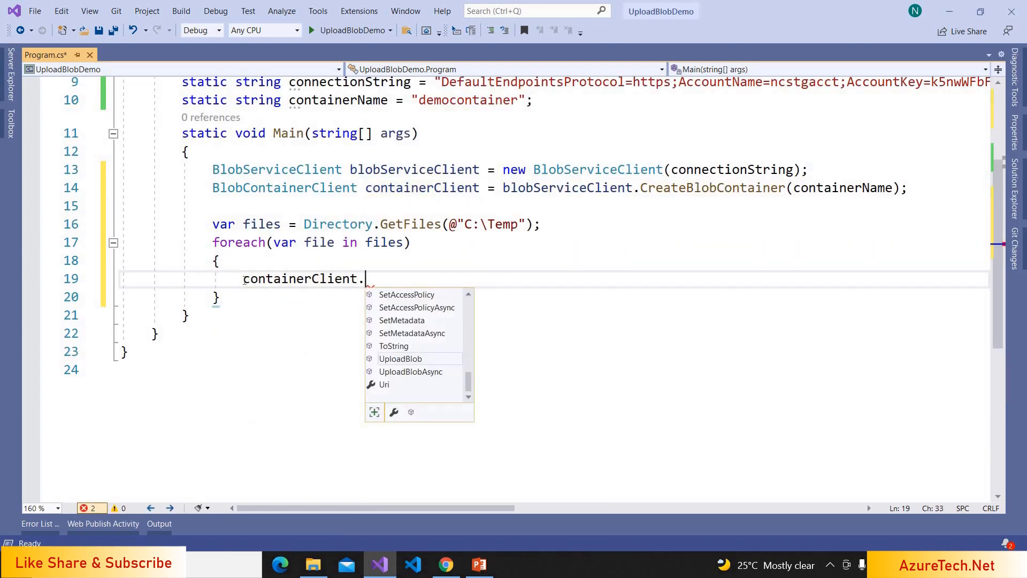
pyautogui.write('UploadBlob')
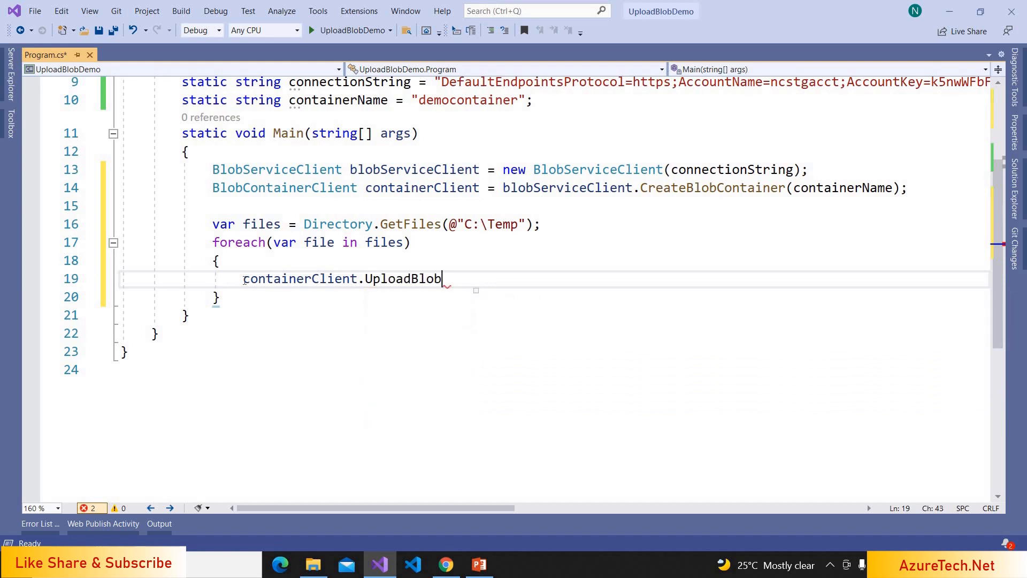
pyautogui.write('(')
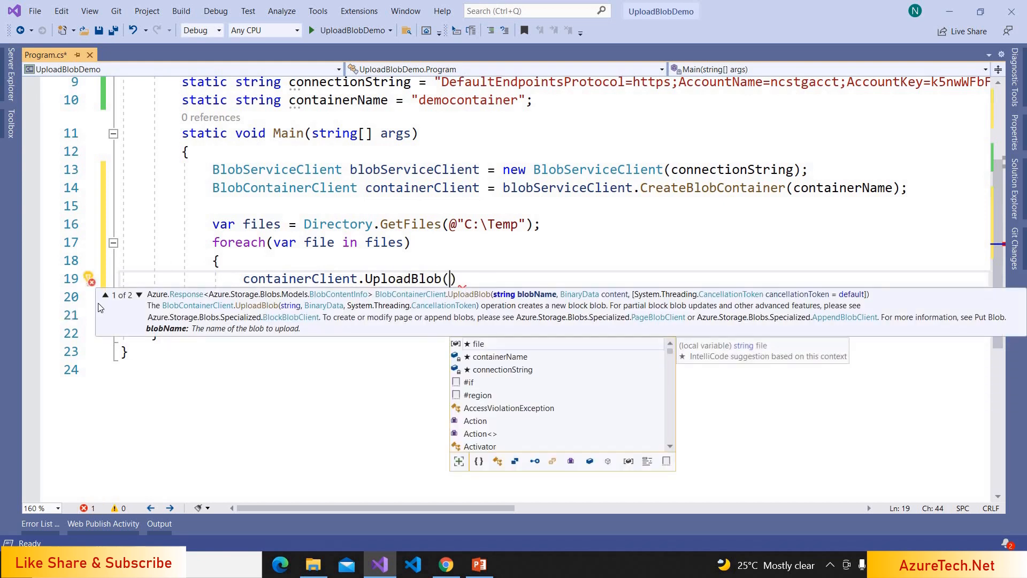
pyautogui.click(138, 297)
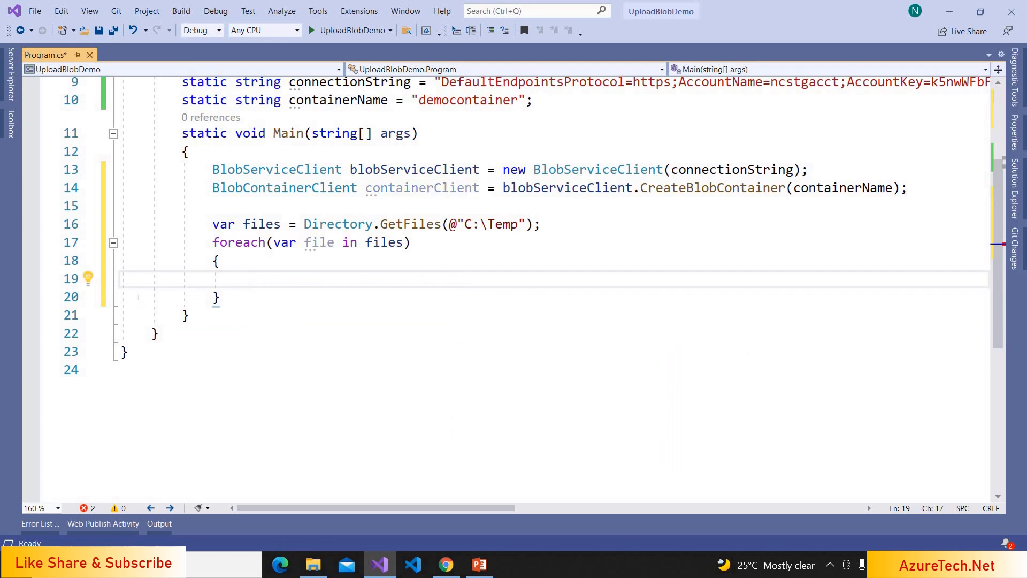
# - Wrap File.ReadAllBytes(file) in a using MemoryStream block inside the loop
pyautogui.write('using(MemoryStream stream')
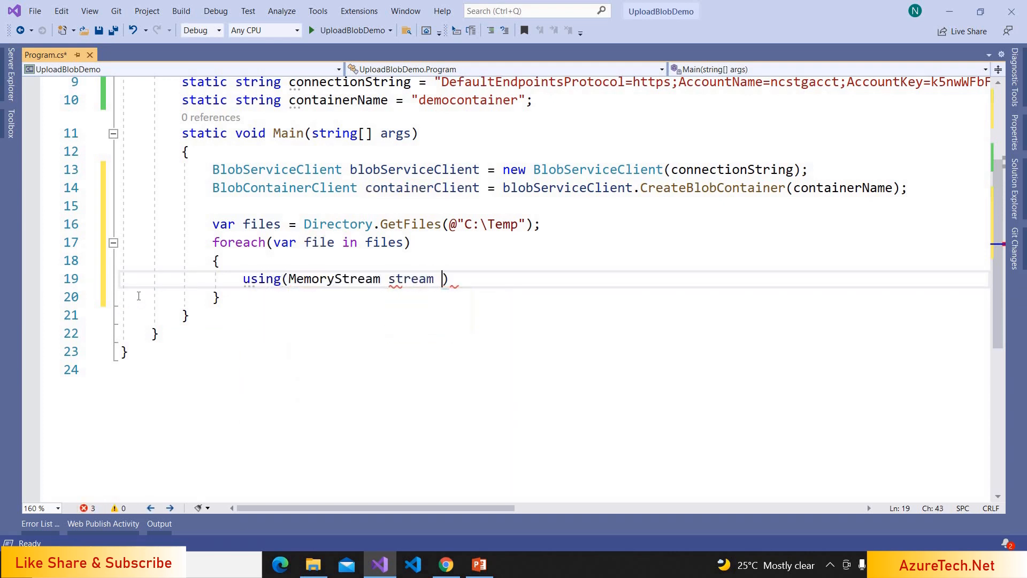
pyautogui.write('= new MemoryStream(')
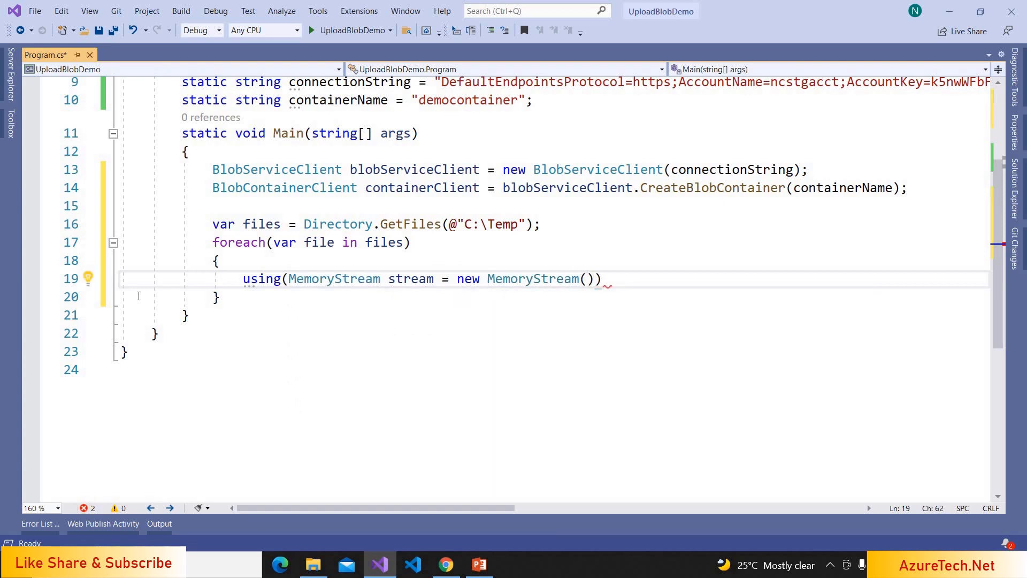
pyautogui.write('File.ReadAllBytes(')
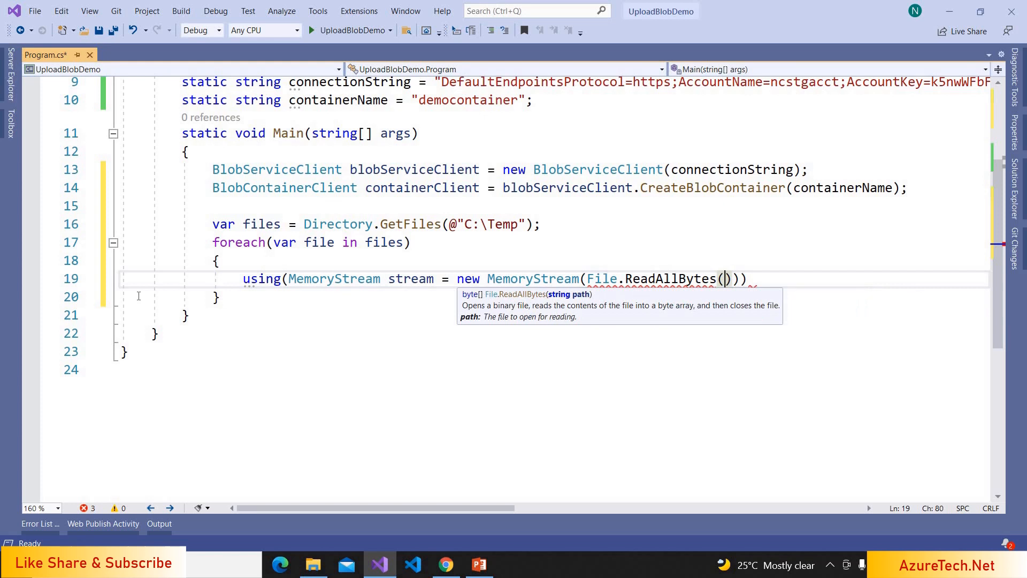
pyautogui.write('file')
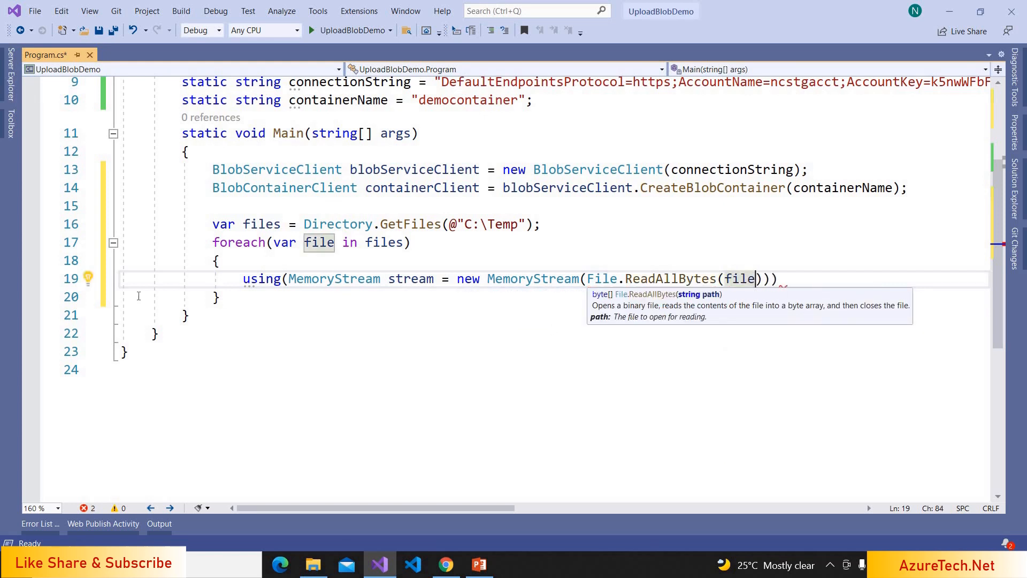
pyautogui.write('{')
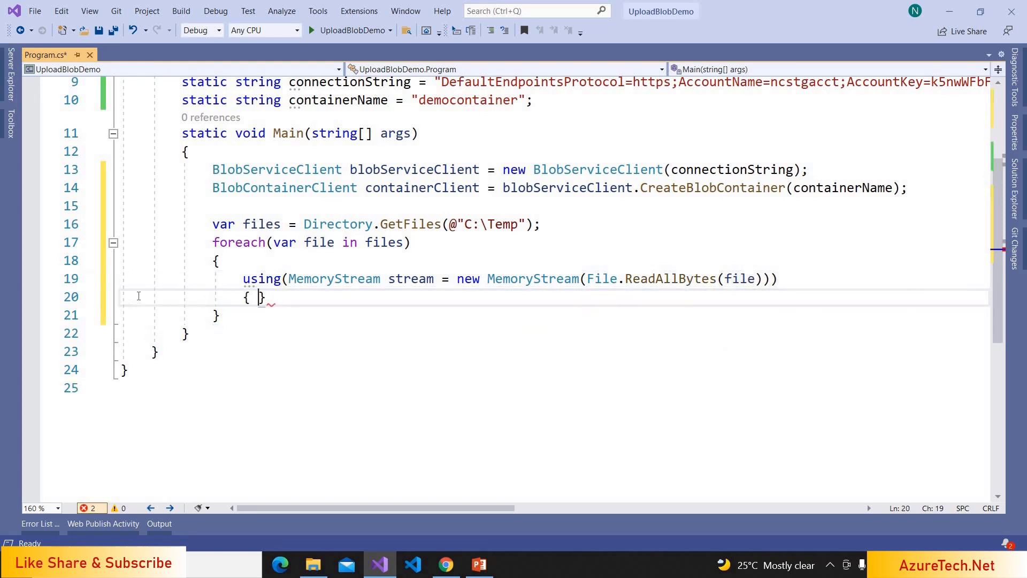
# - Upload the stream with containerClient.UploadBlob(Path.GetFileName(file), stream)
pyautogui.write('c')
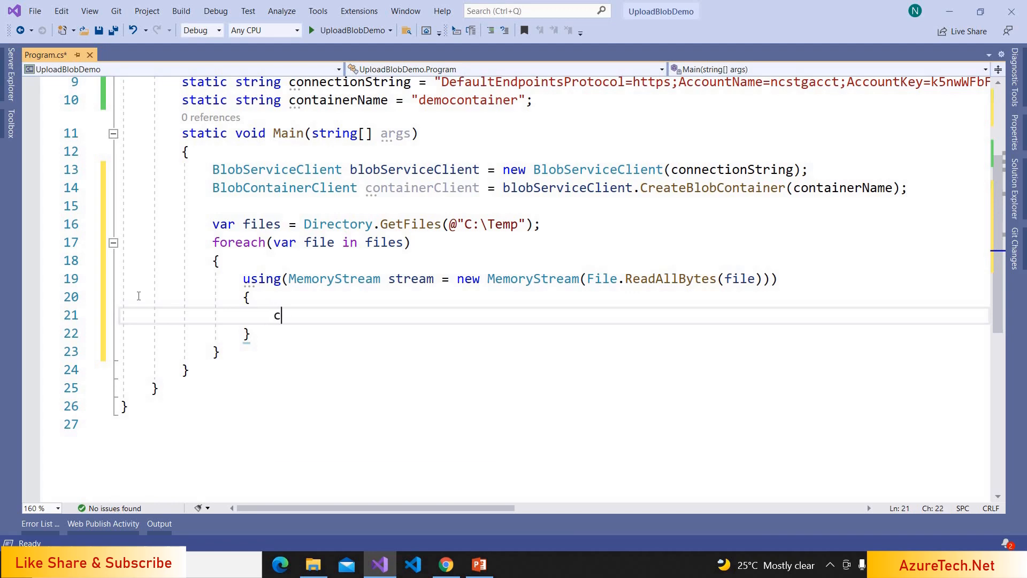
pyautogui.write('ontainerClient.')
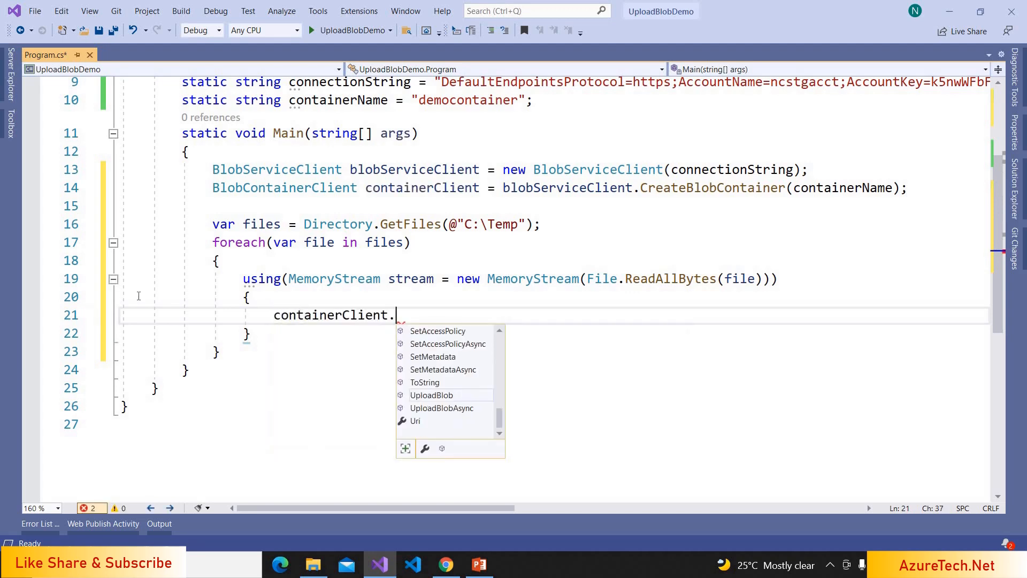
pyautogui.write('UploadBlob(')
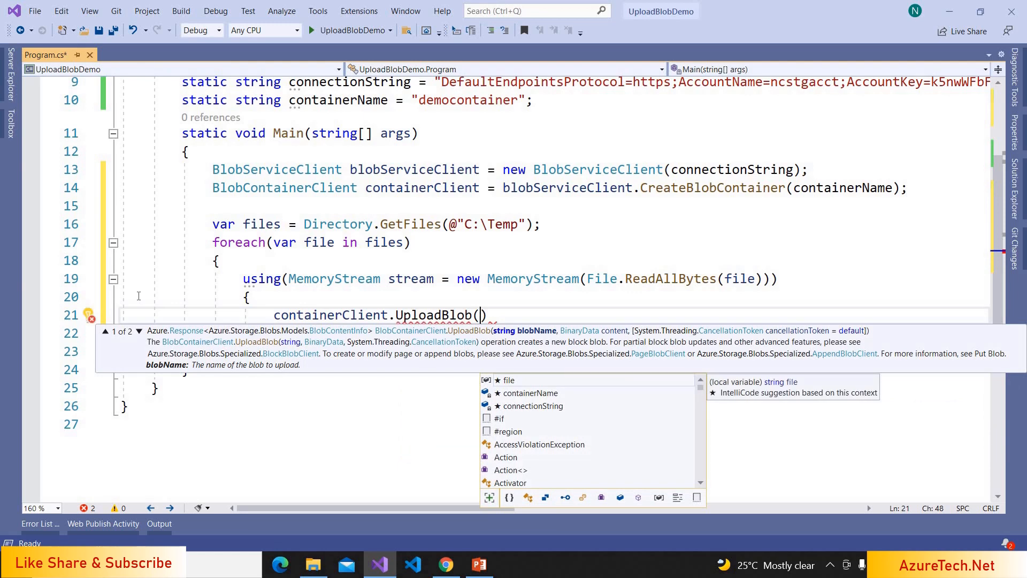
pyautogui.write('Path.GetFileName(')
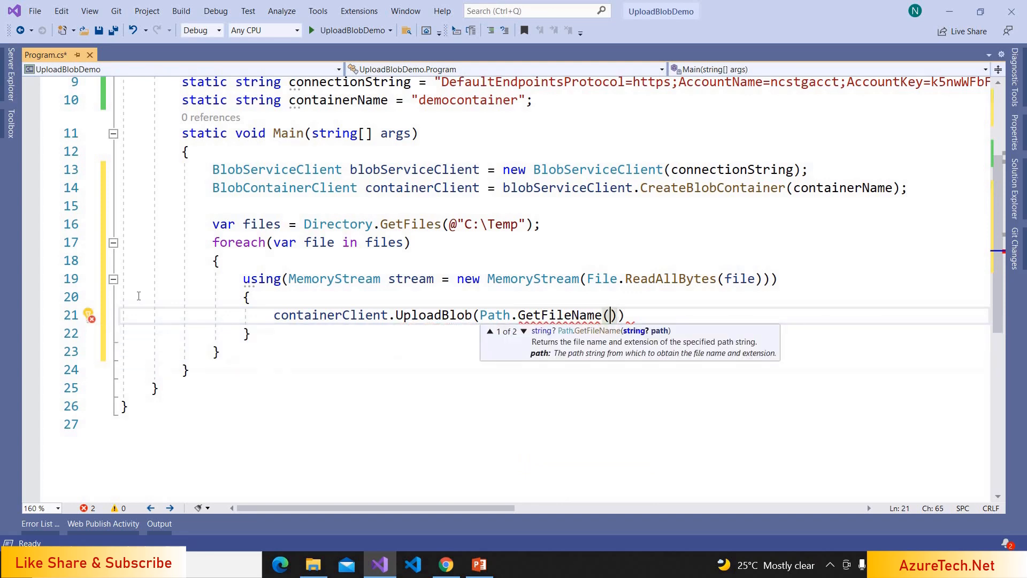
pyautogui.write('file),')
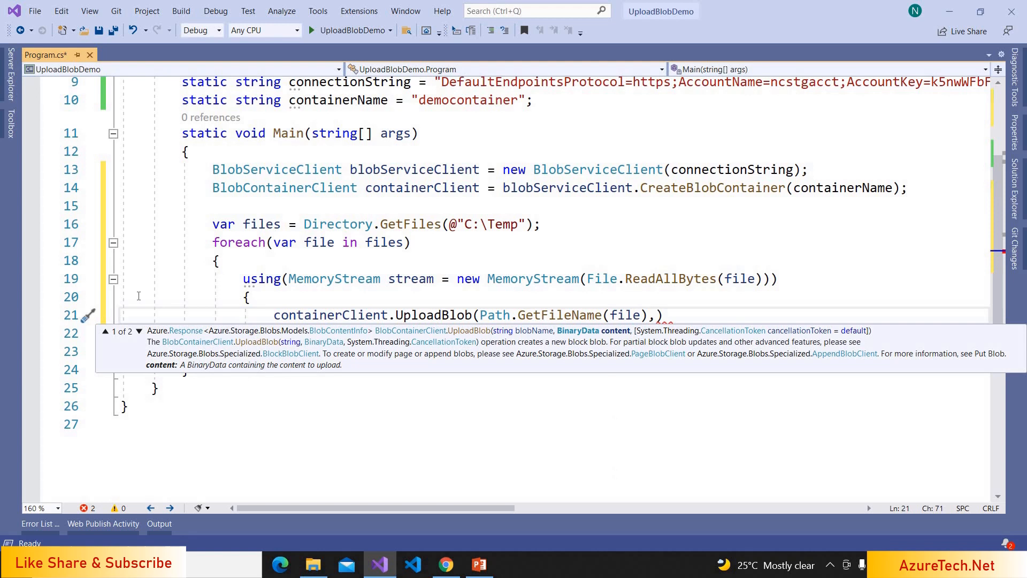
pyautogui.write('stream')
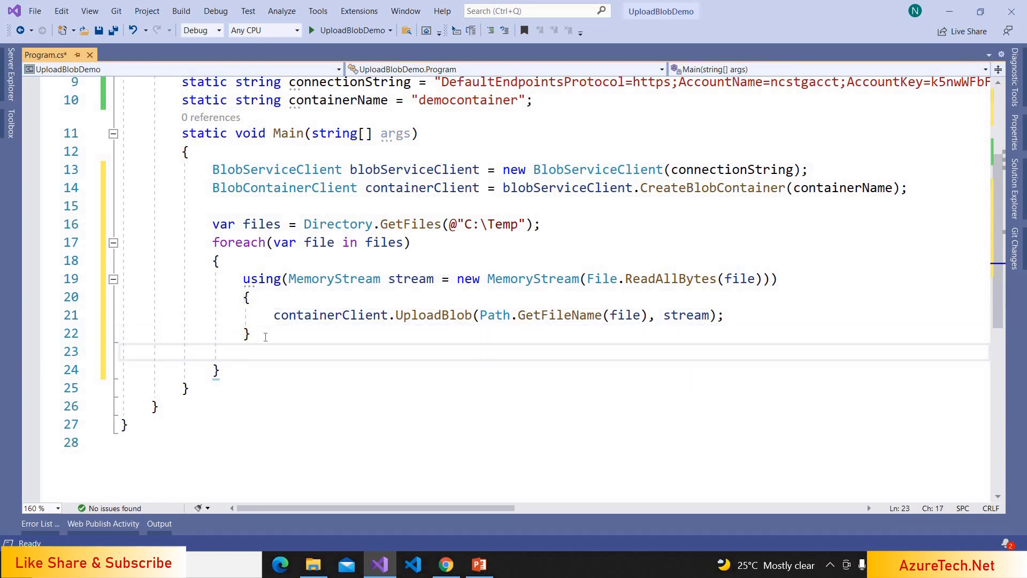
# - Print each file name plus " Uploaded!" and add Console.Read() after the loop
pyautogui.write('Console.Wri')
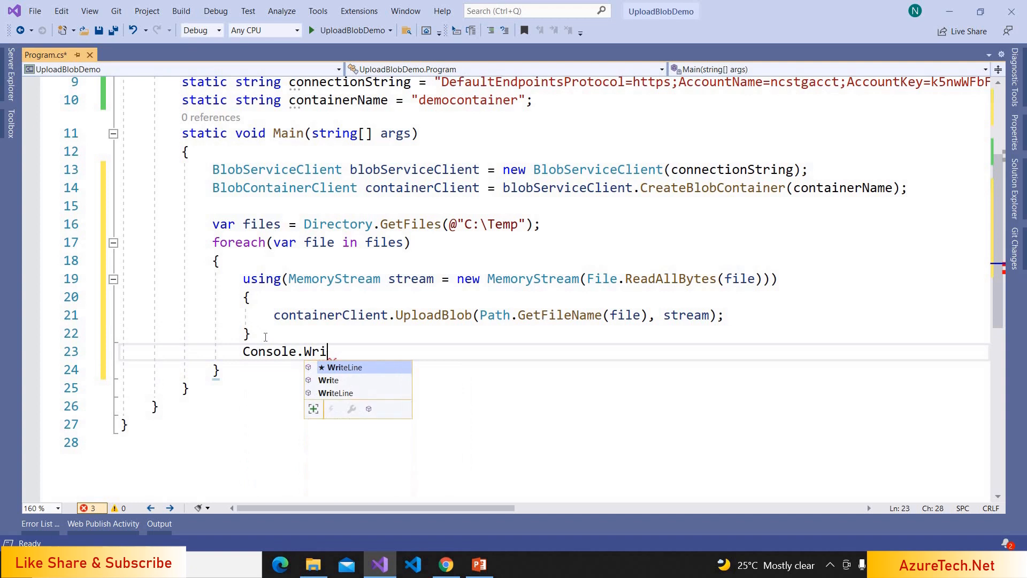
pyautogui.write('teLine(ffil')
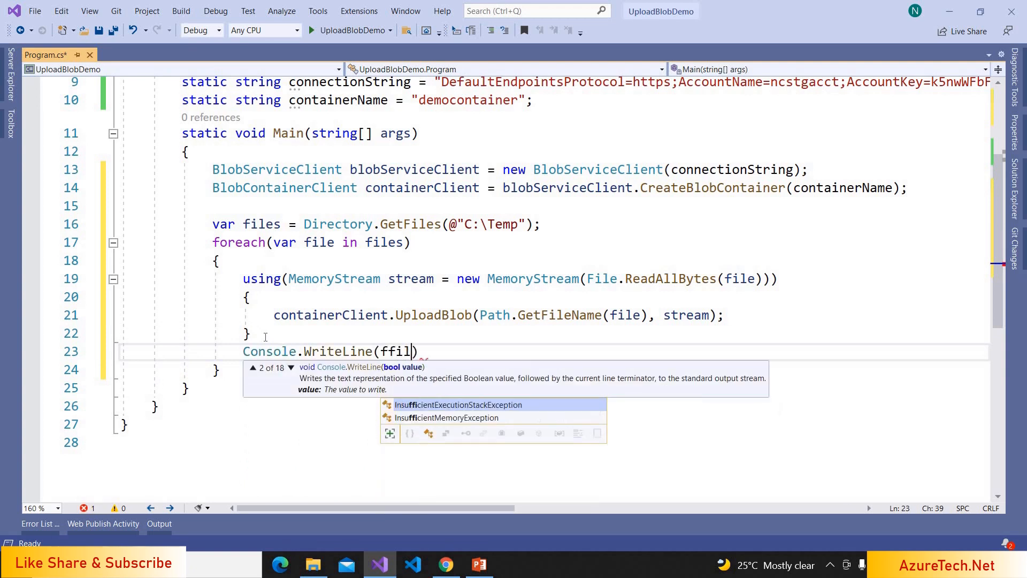
pyautogui.press('BackSpace')
pyautogui.write('e+ " U')
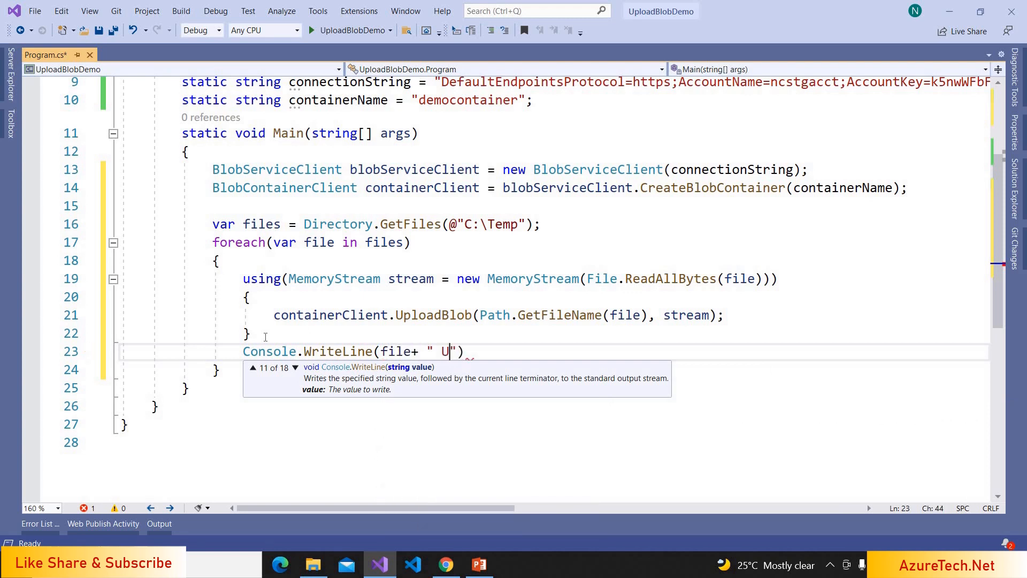
pyautogui.write('ploaded!')
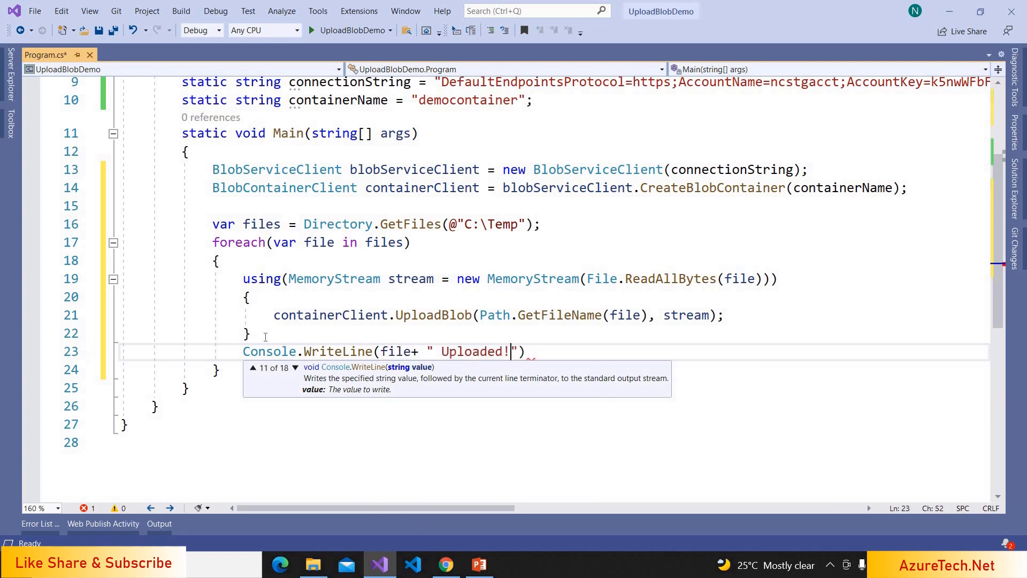
pyautogui.write('Console.R')
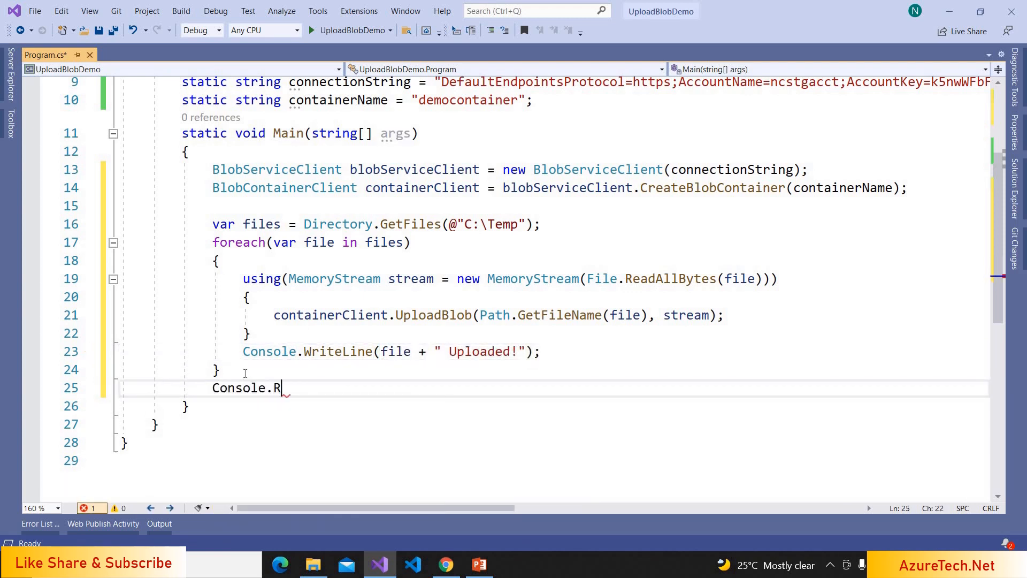
pyautogui.write('ead')
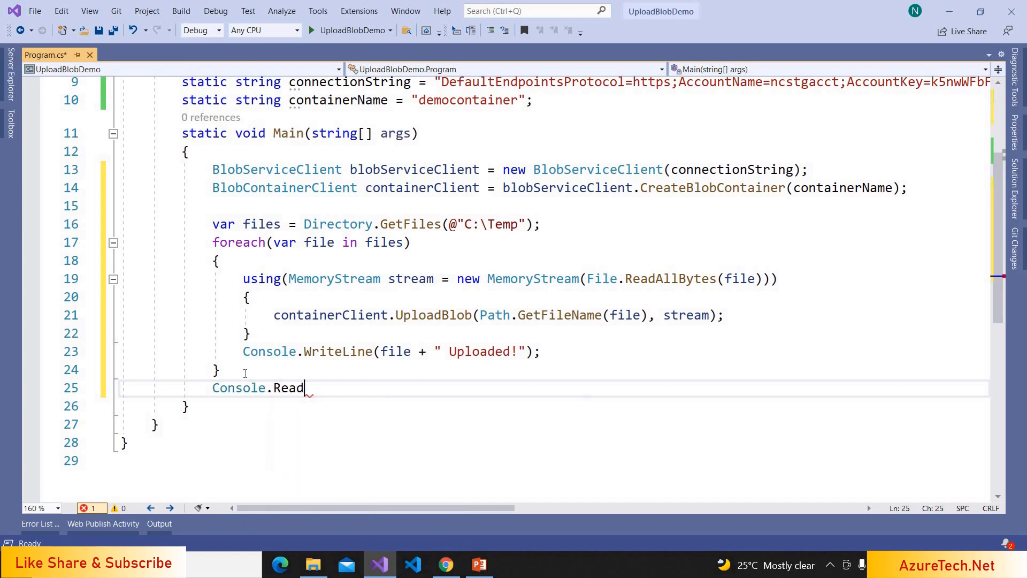
pyautogui.write('();')
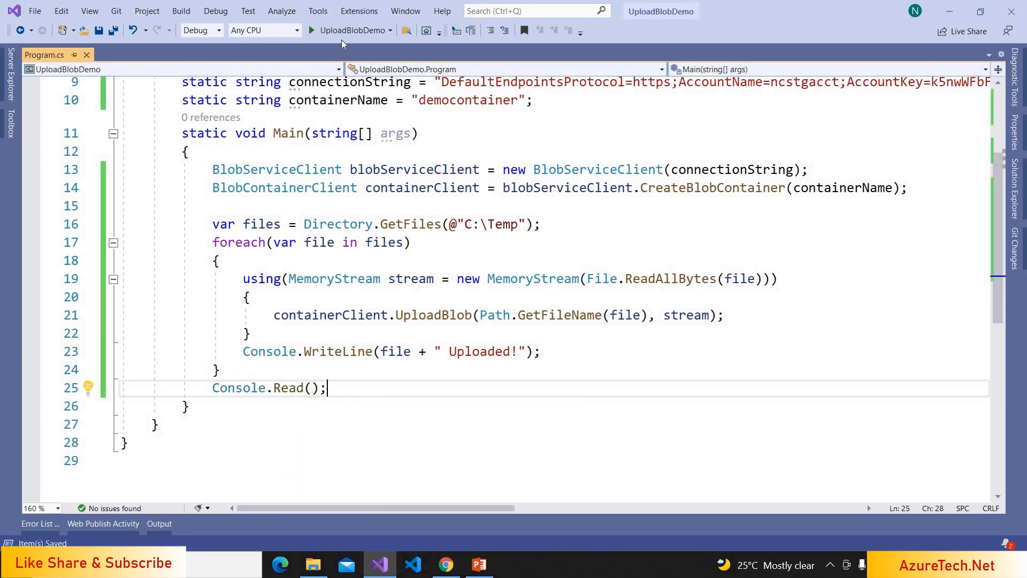
pyautogui.moveTo(346, 30)
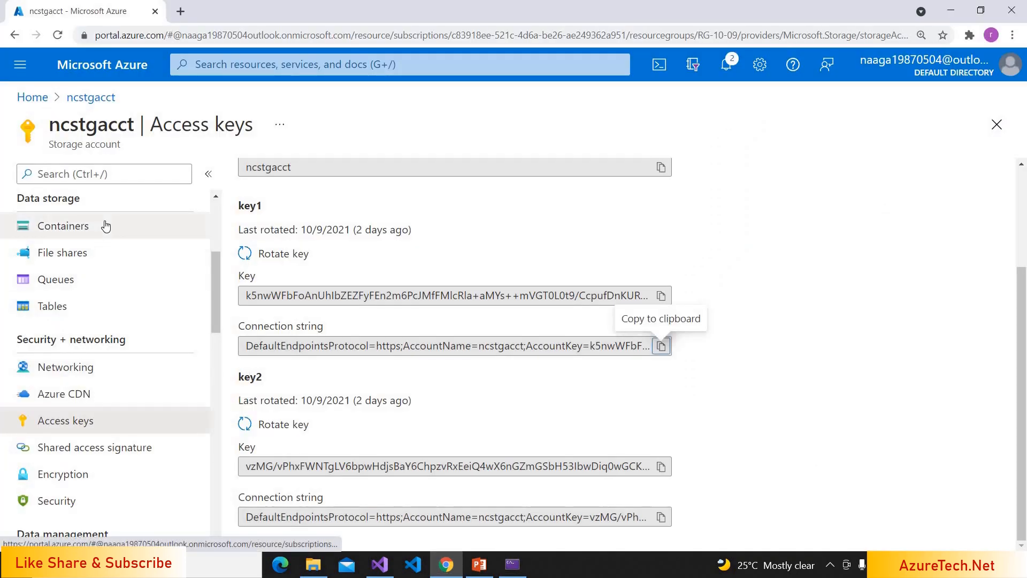
# - Open the ncstgacct storage account's Containers list in the Azure portal
pyautogui.click(63, 225)
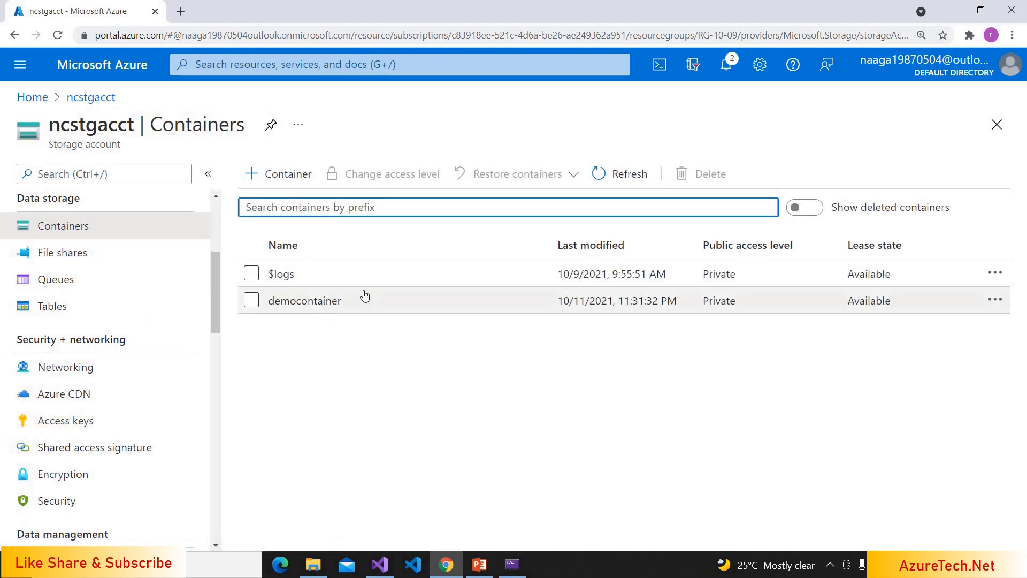
pyautogui.moveTo(303, 310)
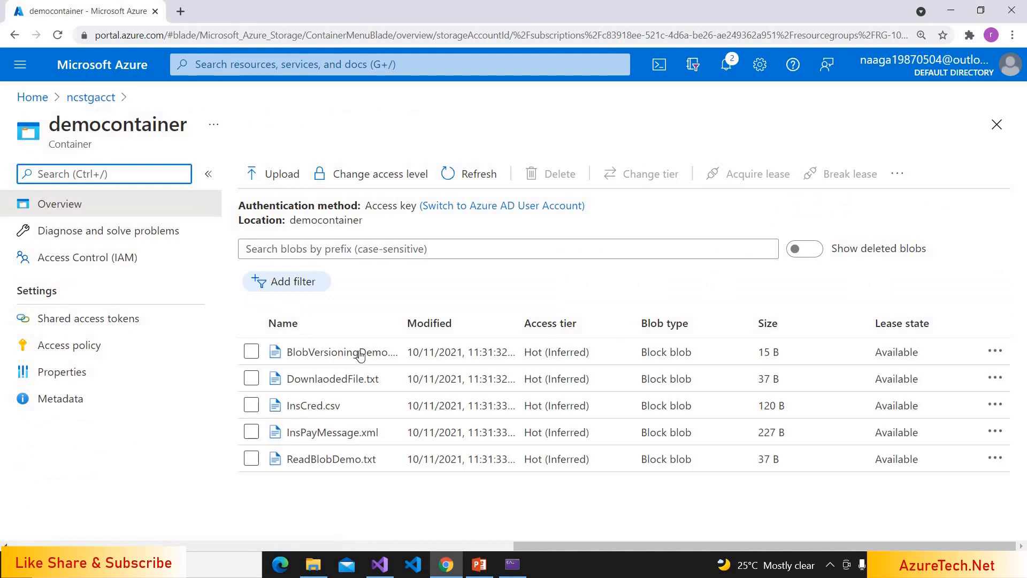
pyautogui.moveTo(357, 418)
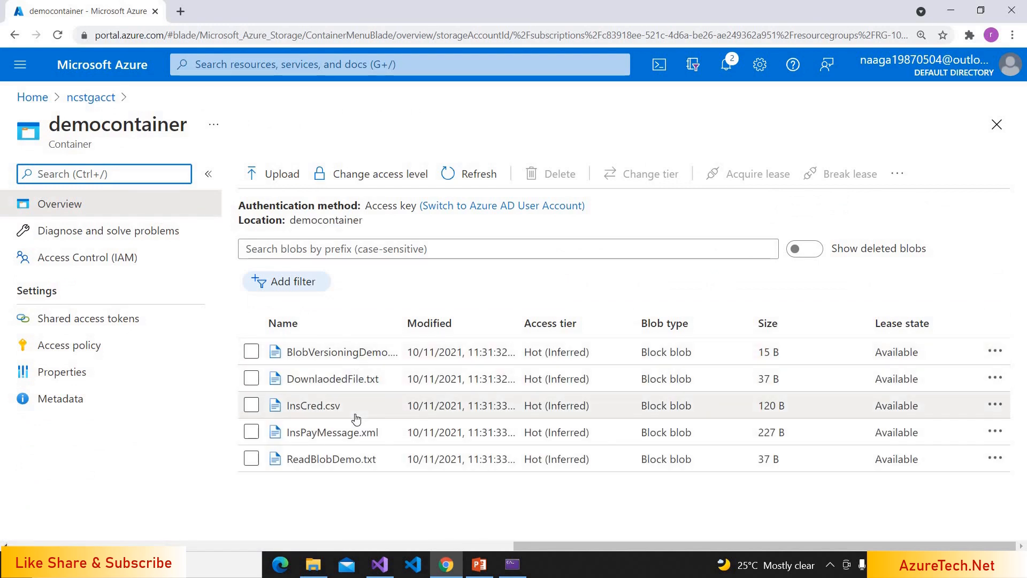